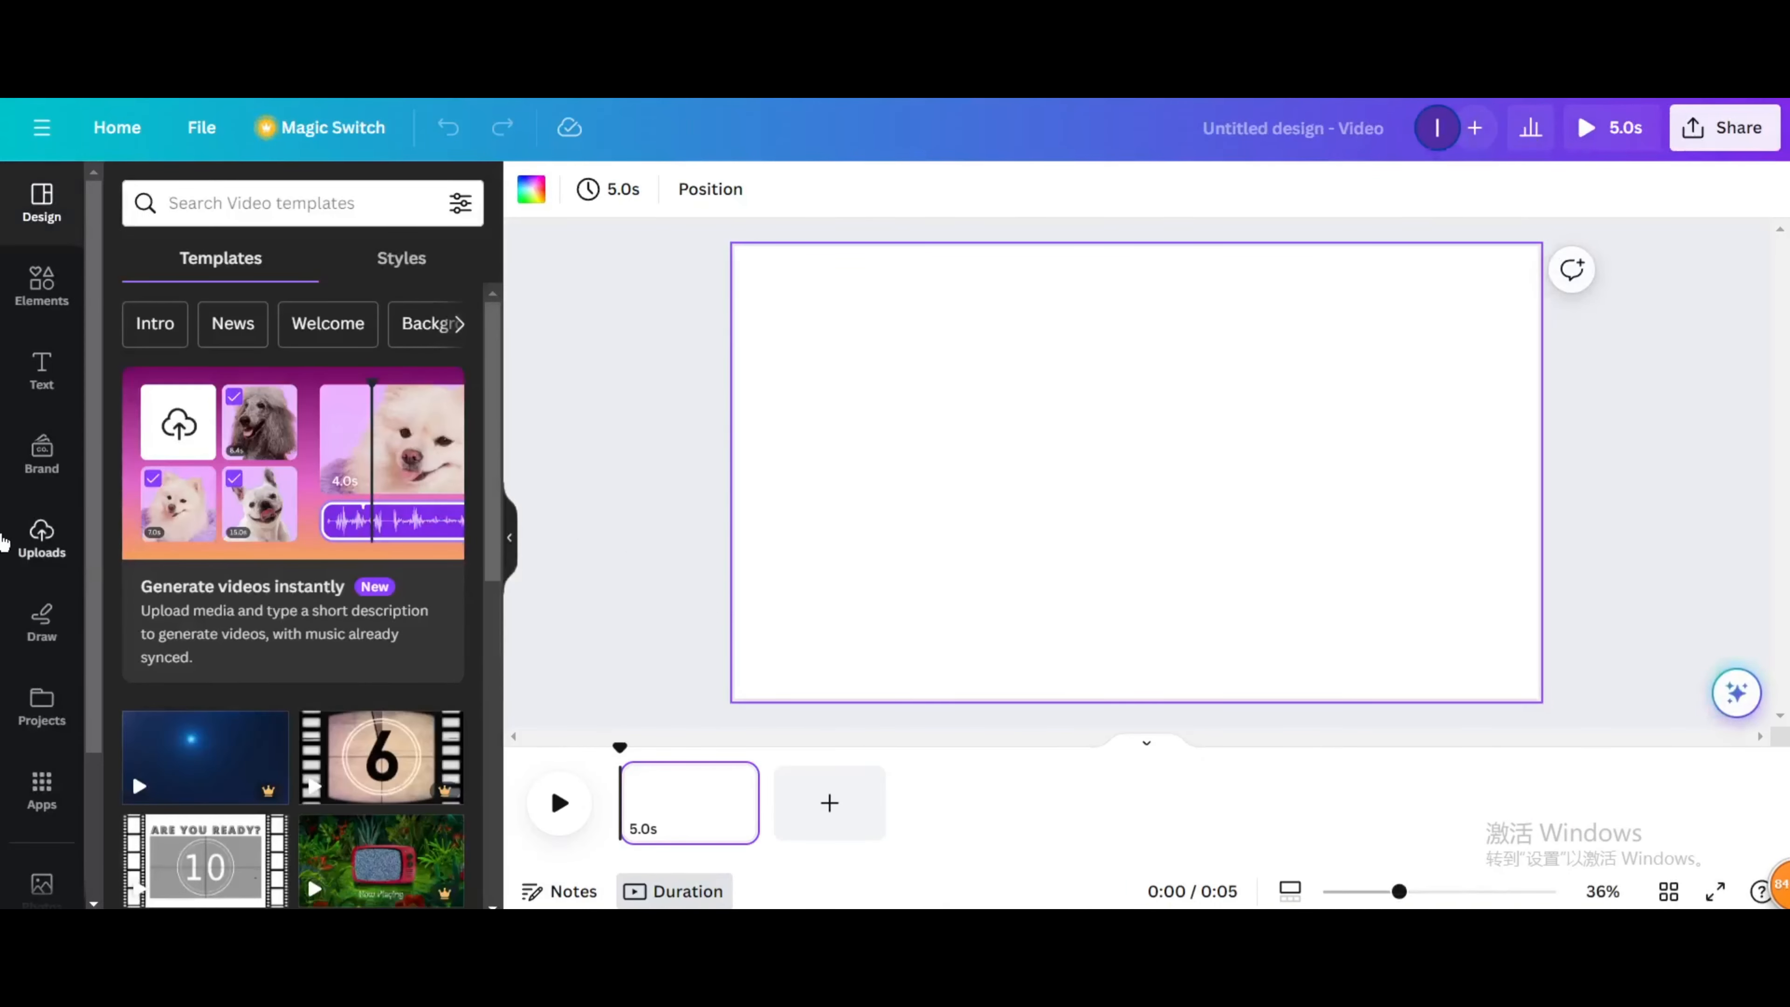
- Place the uploaded city skyline photo onto the blank video page from Uploads
left_click(41, 537)
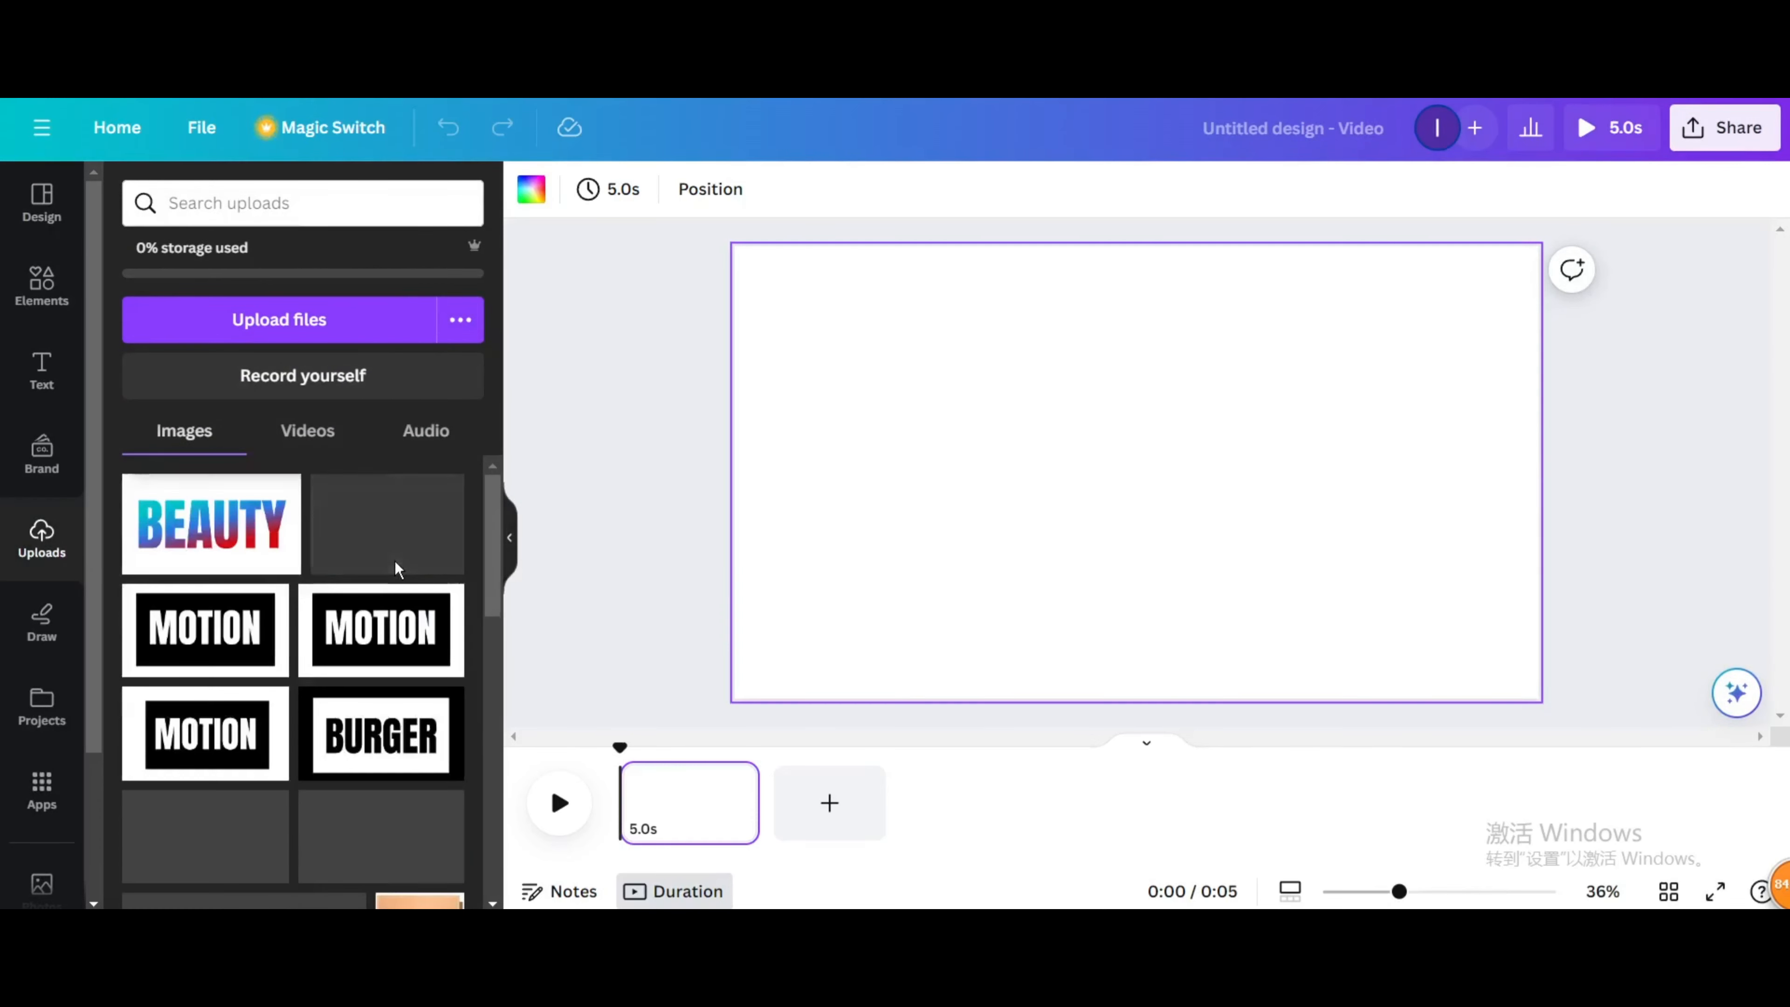
left_click(386, 524)
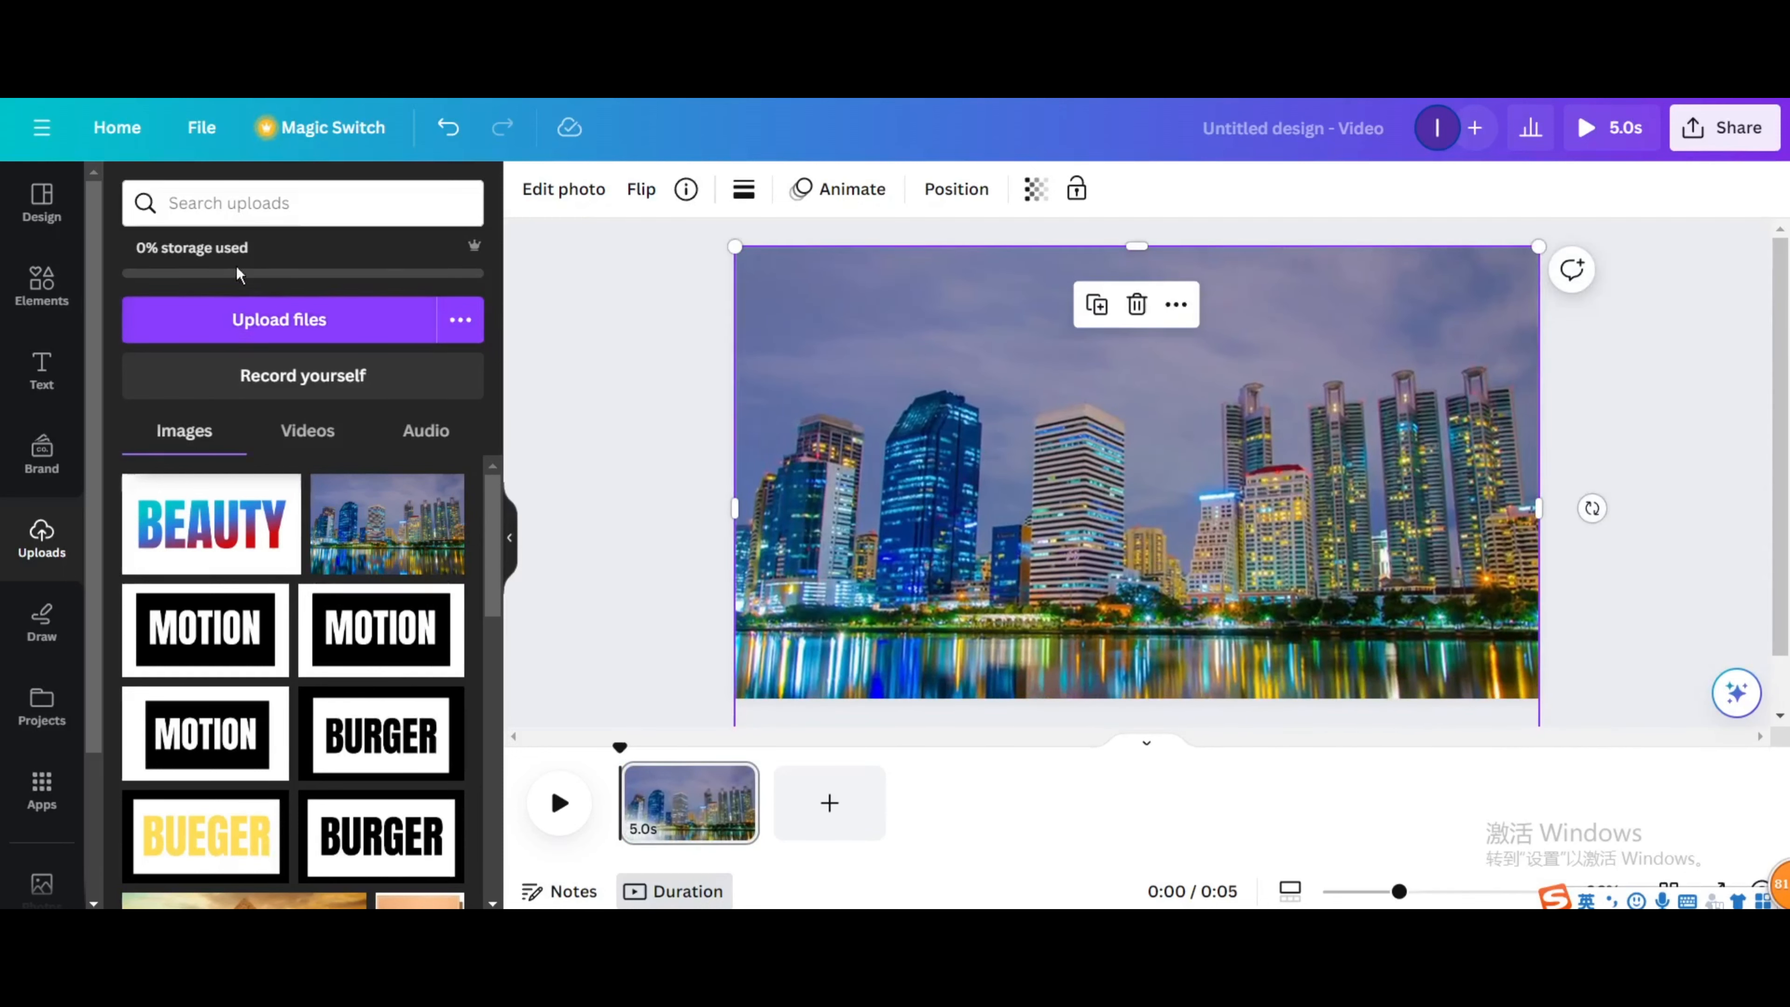
- Search Elements for 'sky' and insert the teal 15-second sky video over the photo
left_click(41, 285)
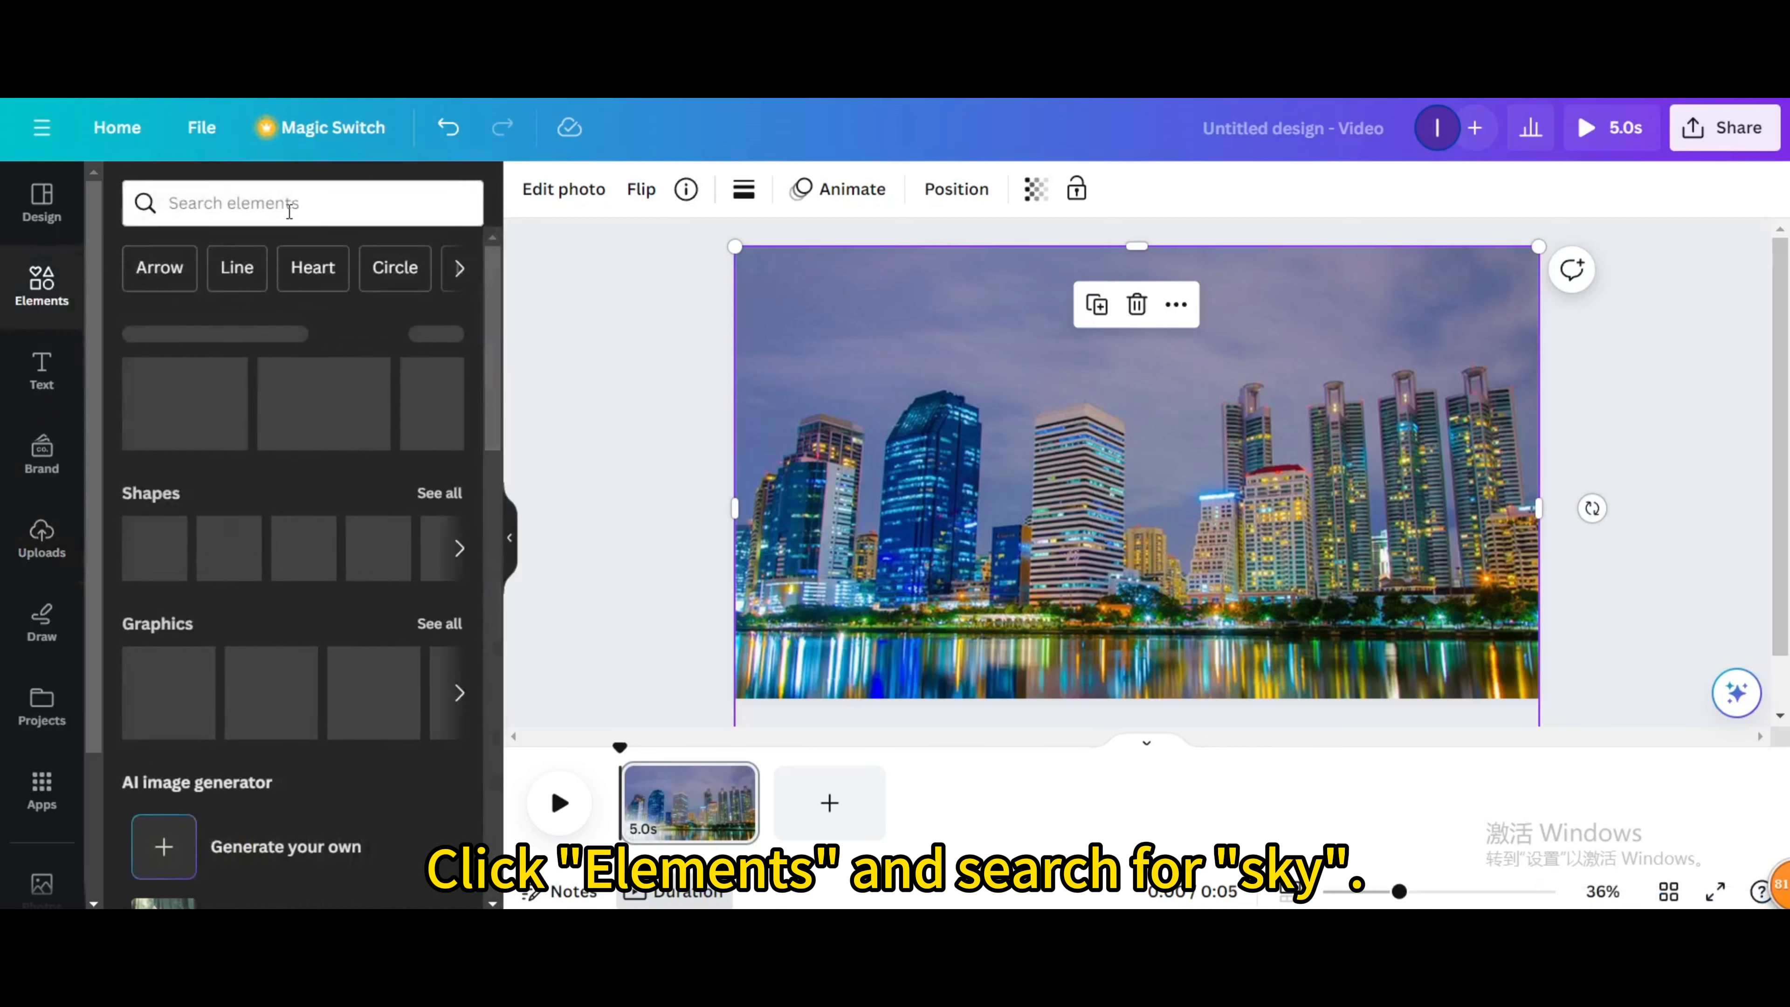
left_click(301, 203)
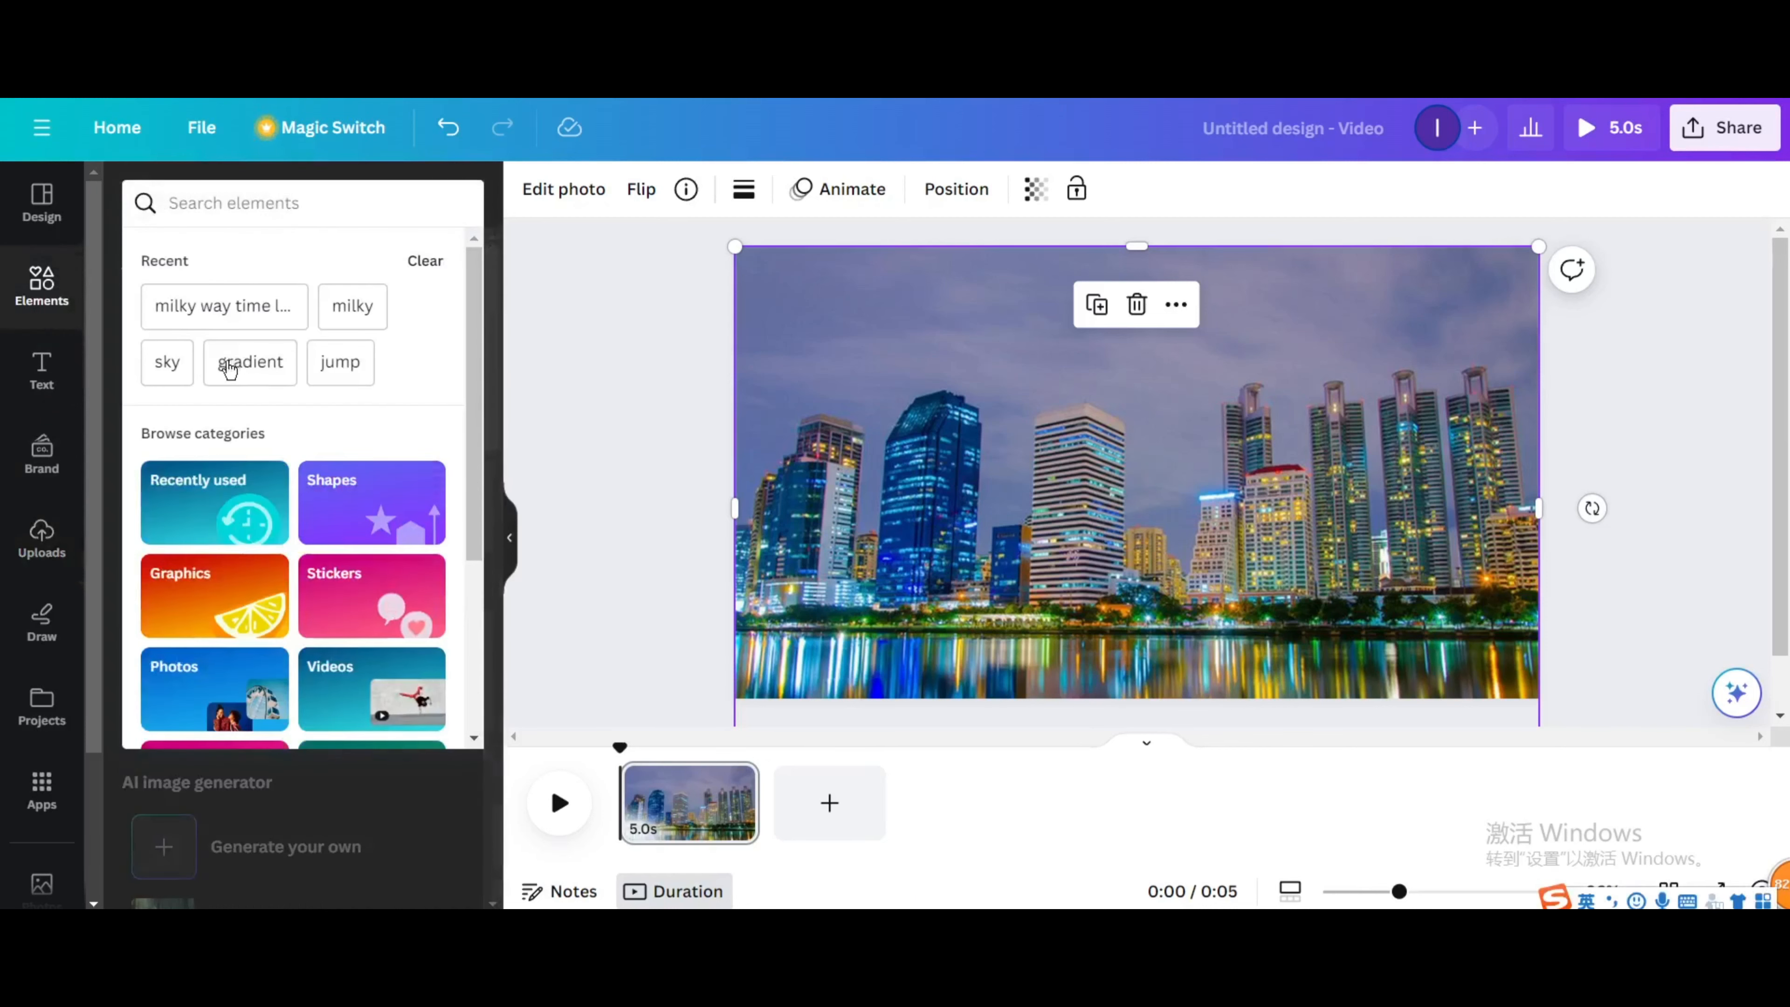
left_click(167, 360)
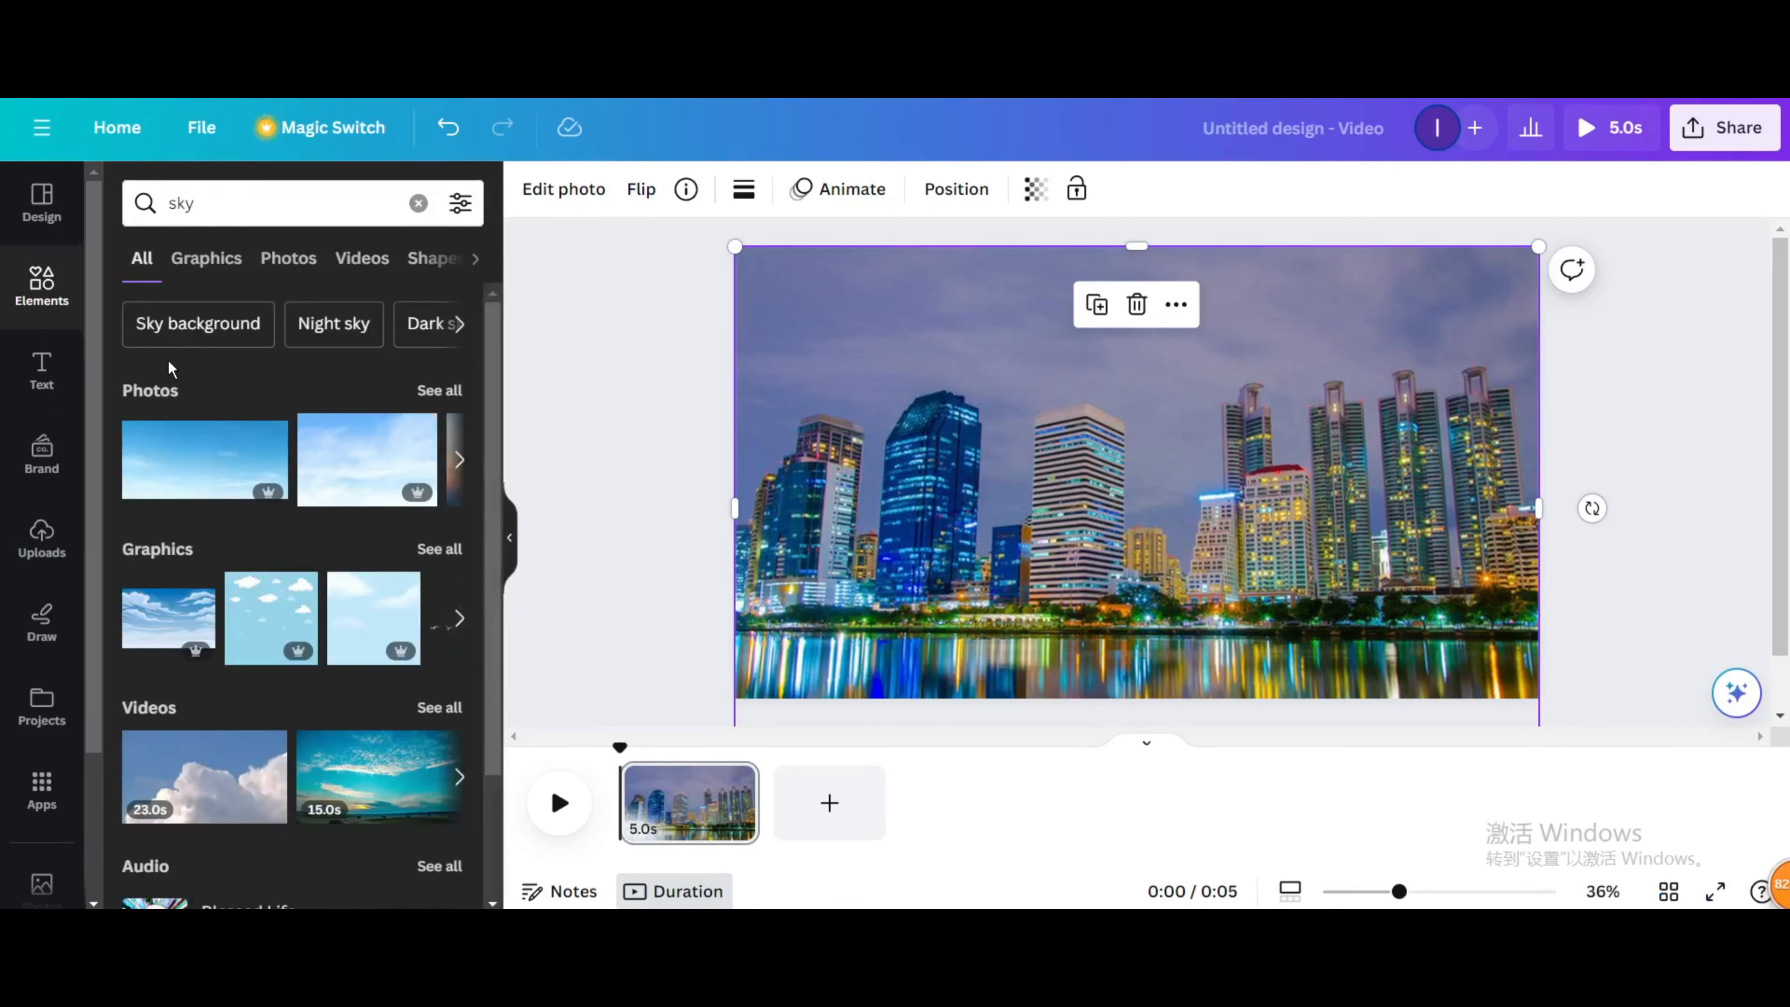
mouse_move(207, 258)
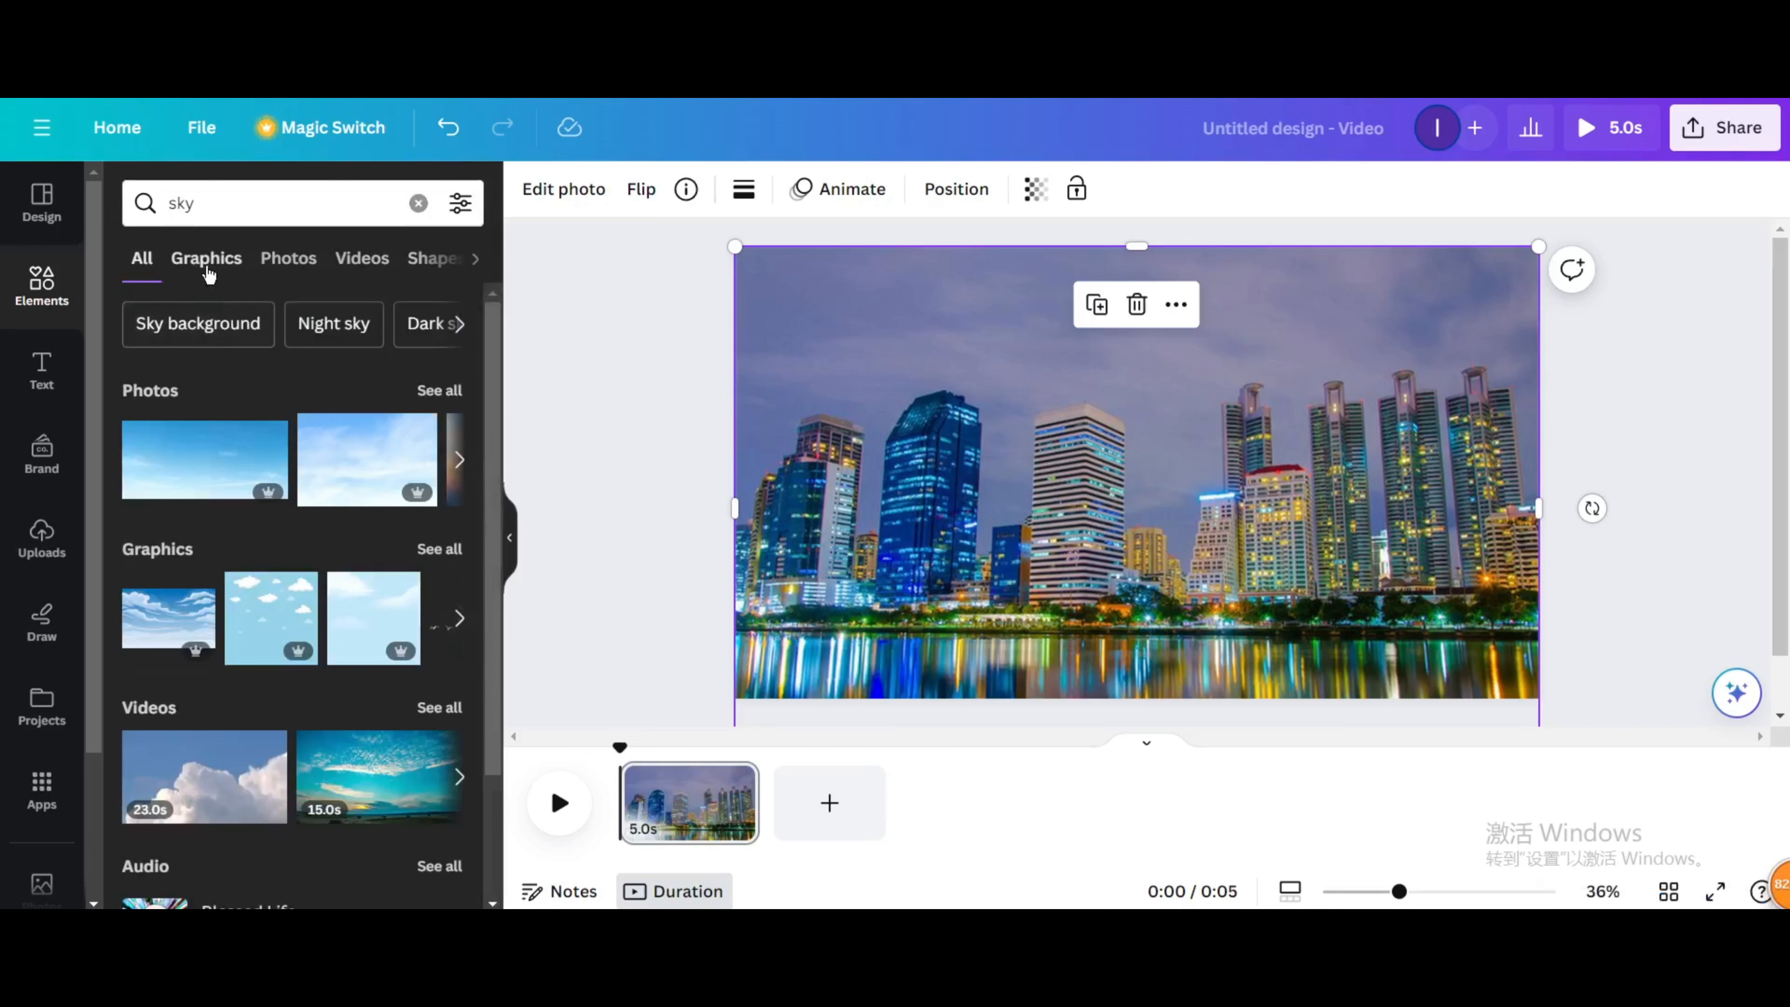
left_click(361, 258)
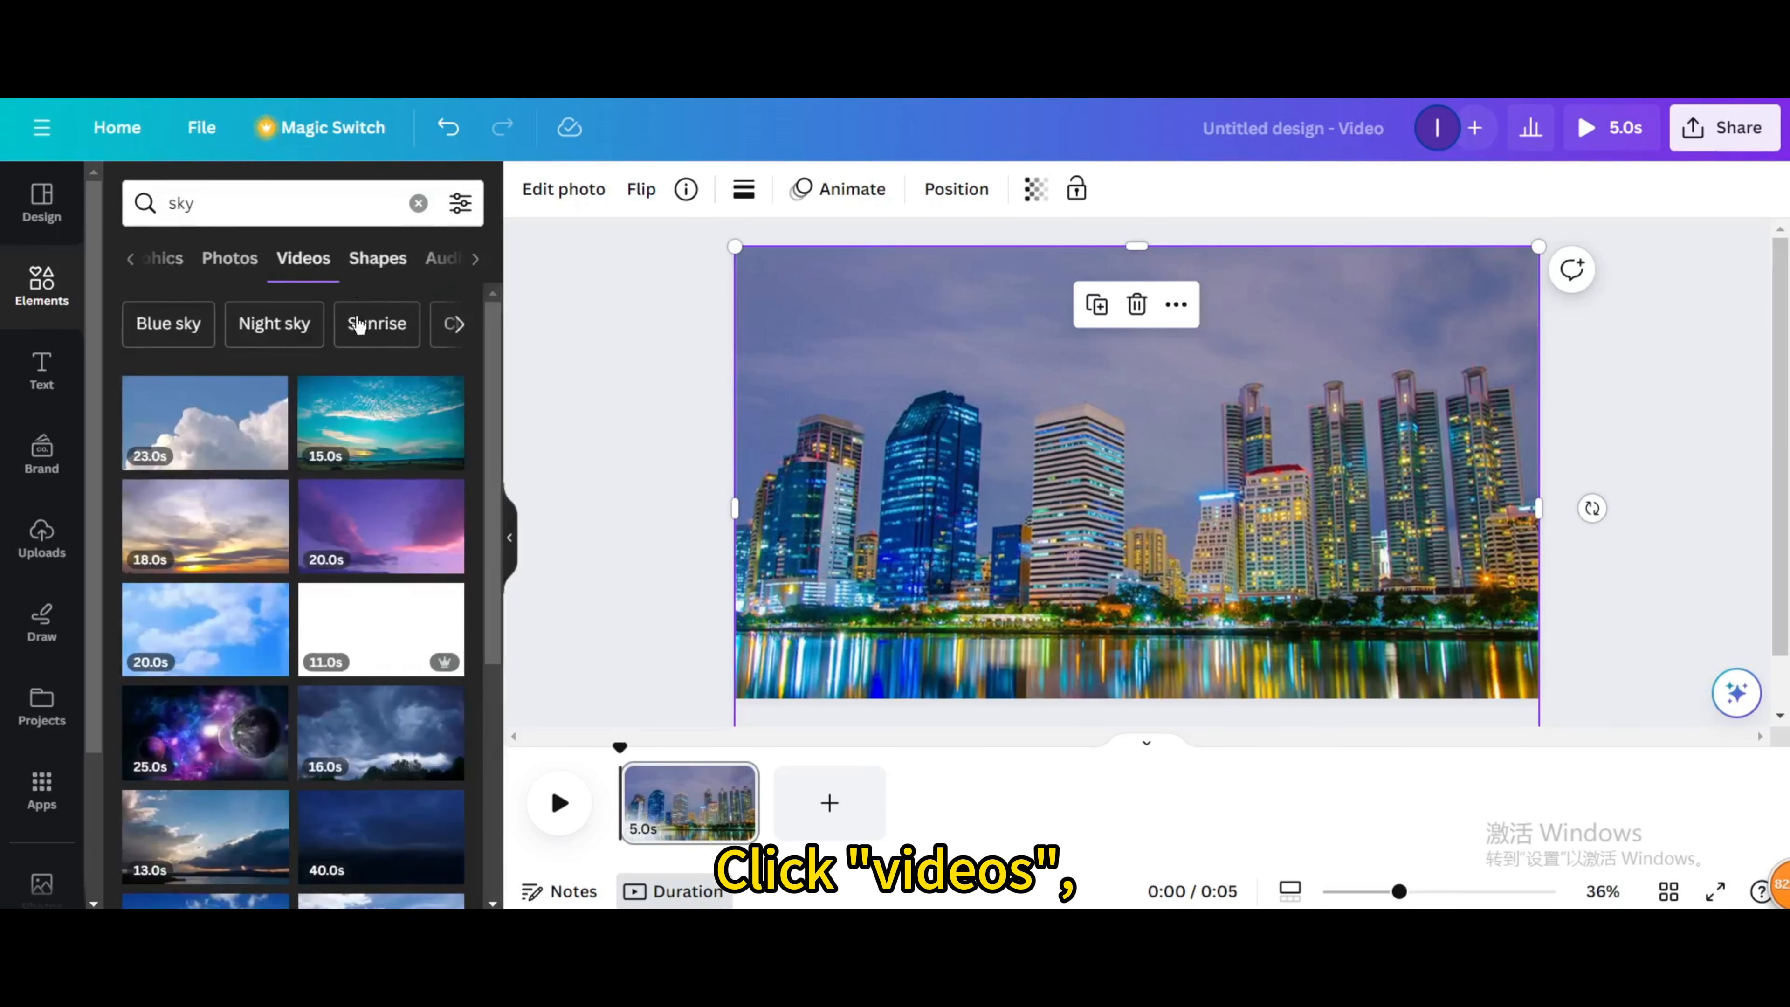
left_click(380, 422)
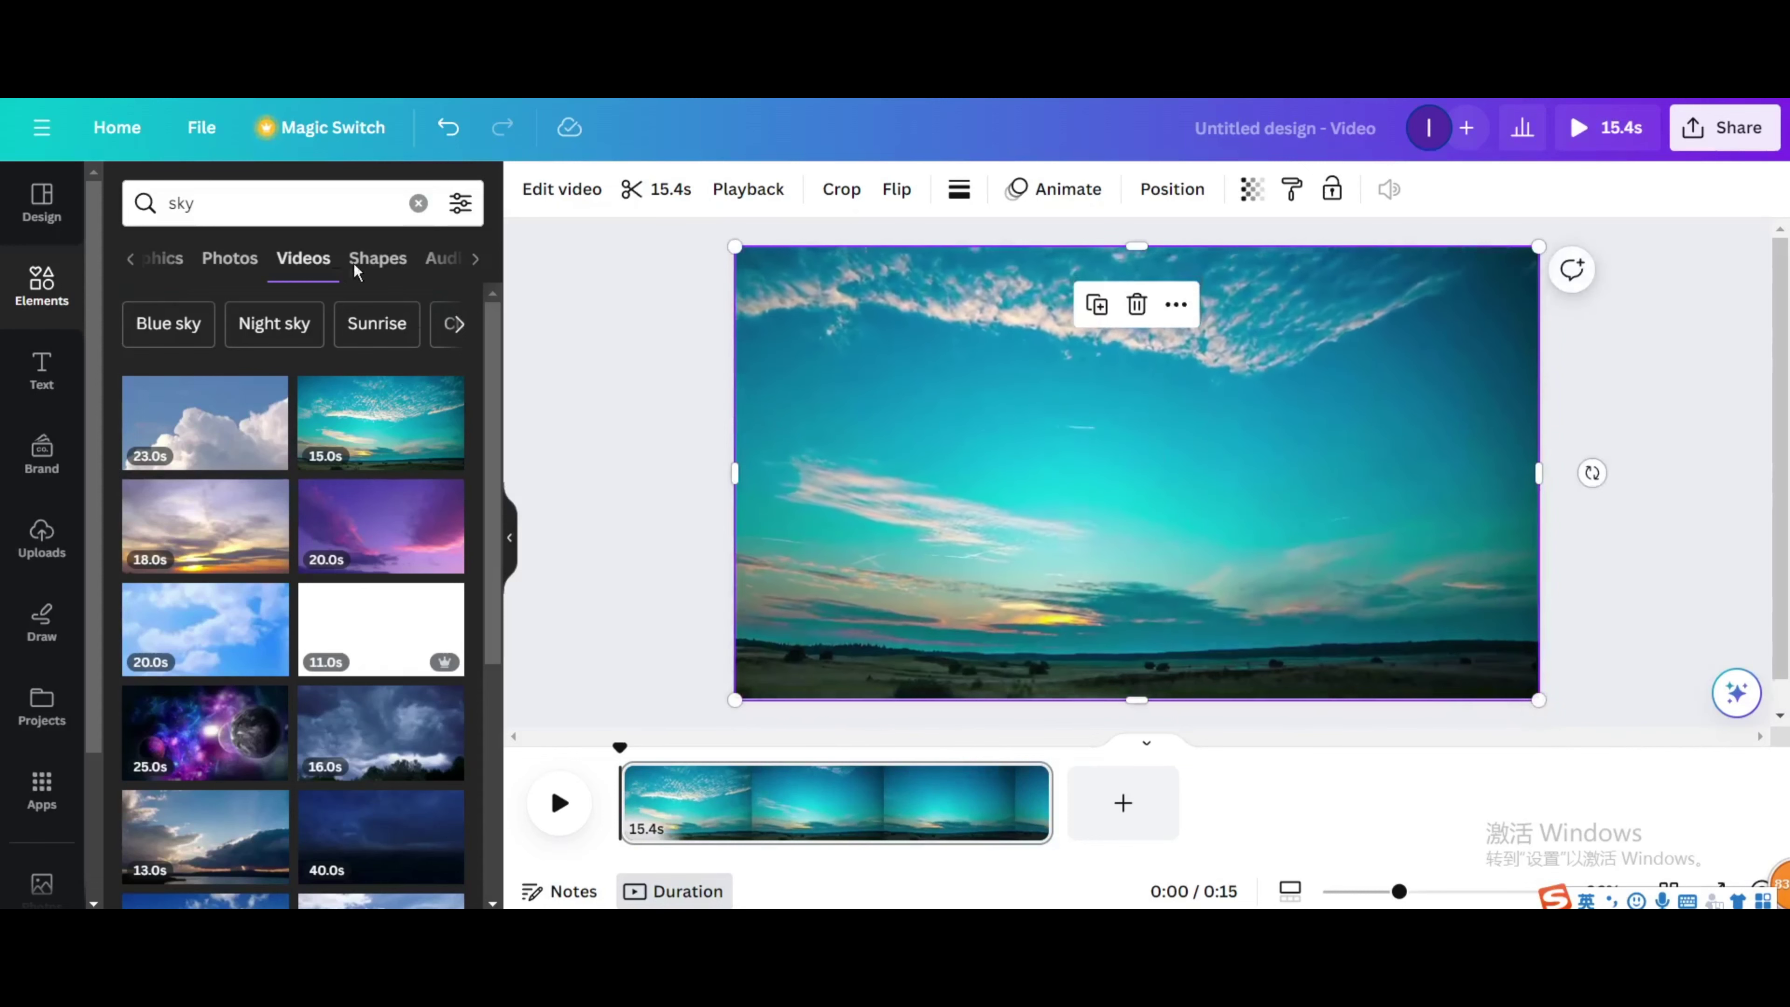
left_click(418, 204)
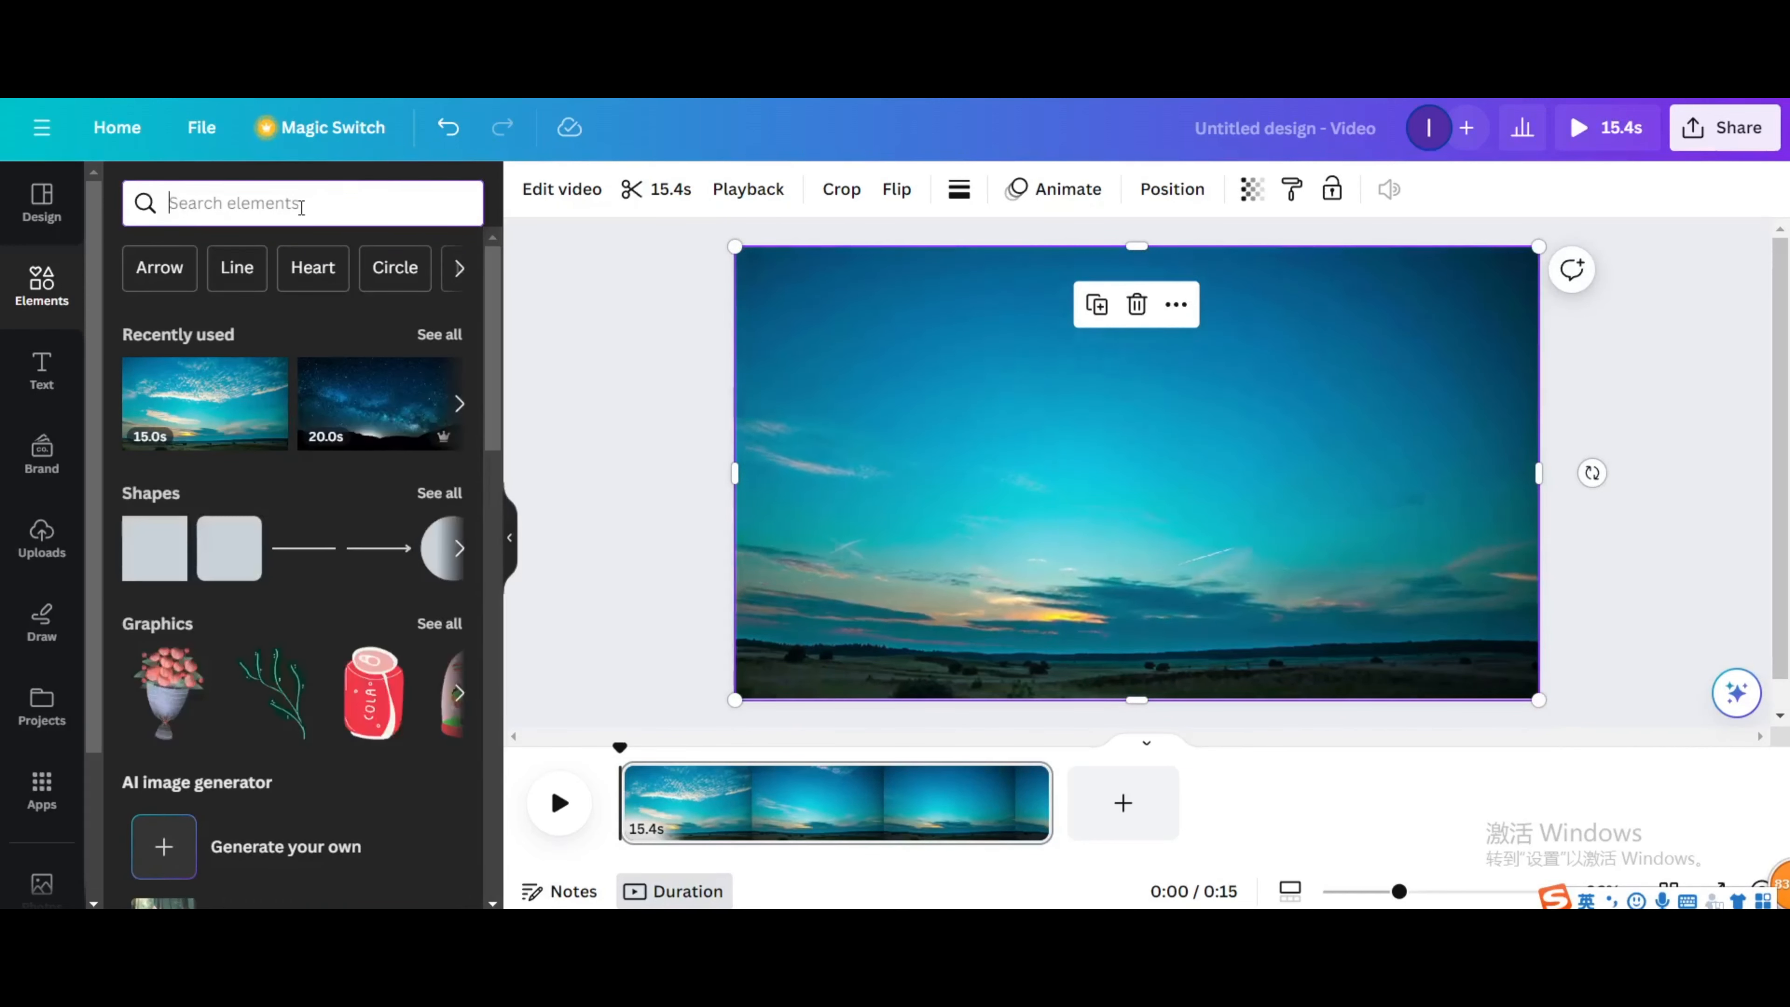
- Search Elements for 'milky way time lapse' and show only video results
type("milk")
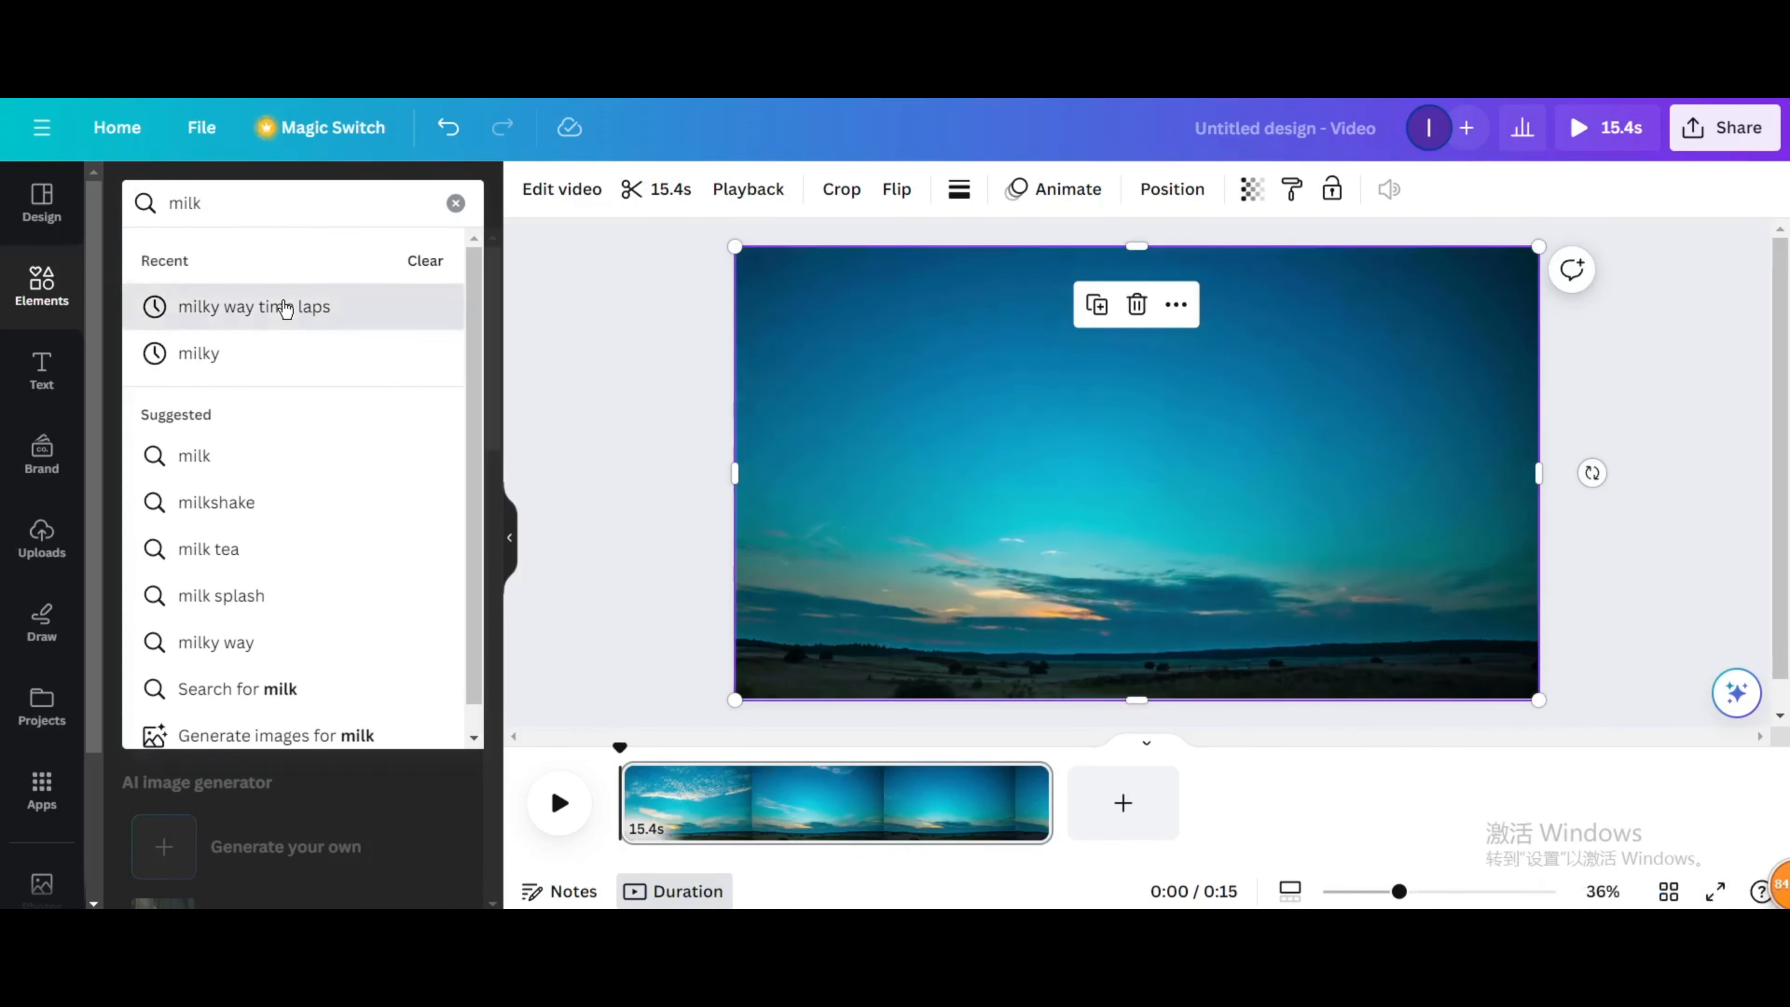
left_click(254, 306)
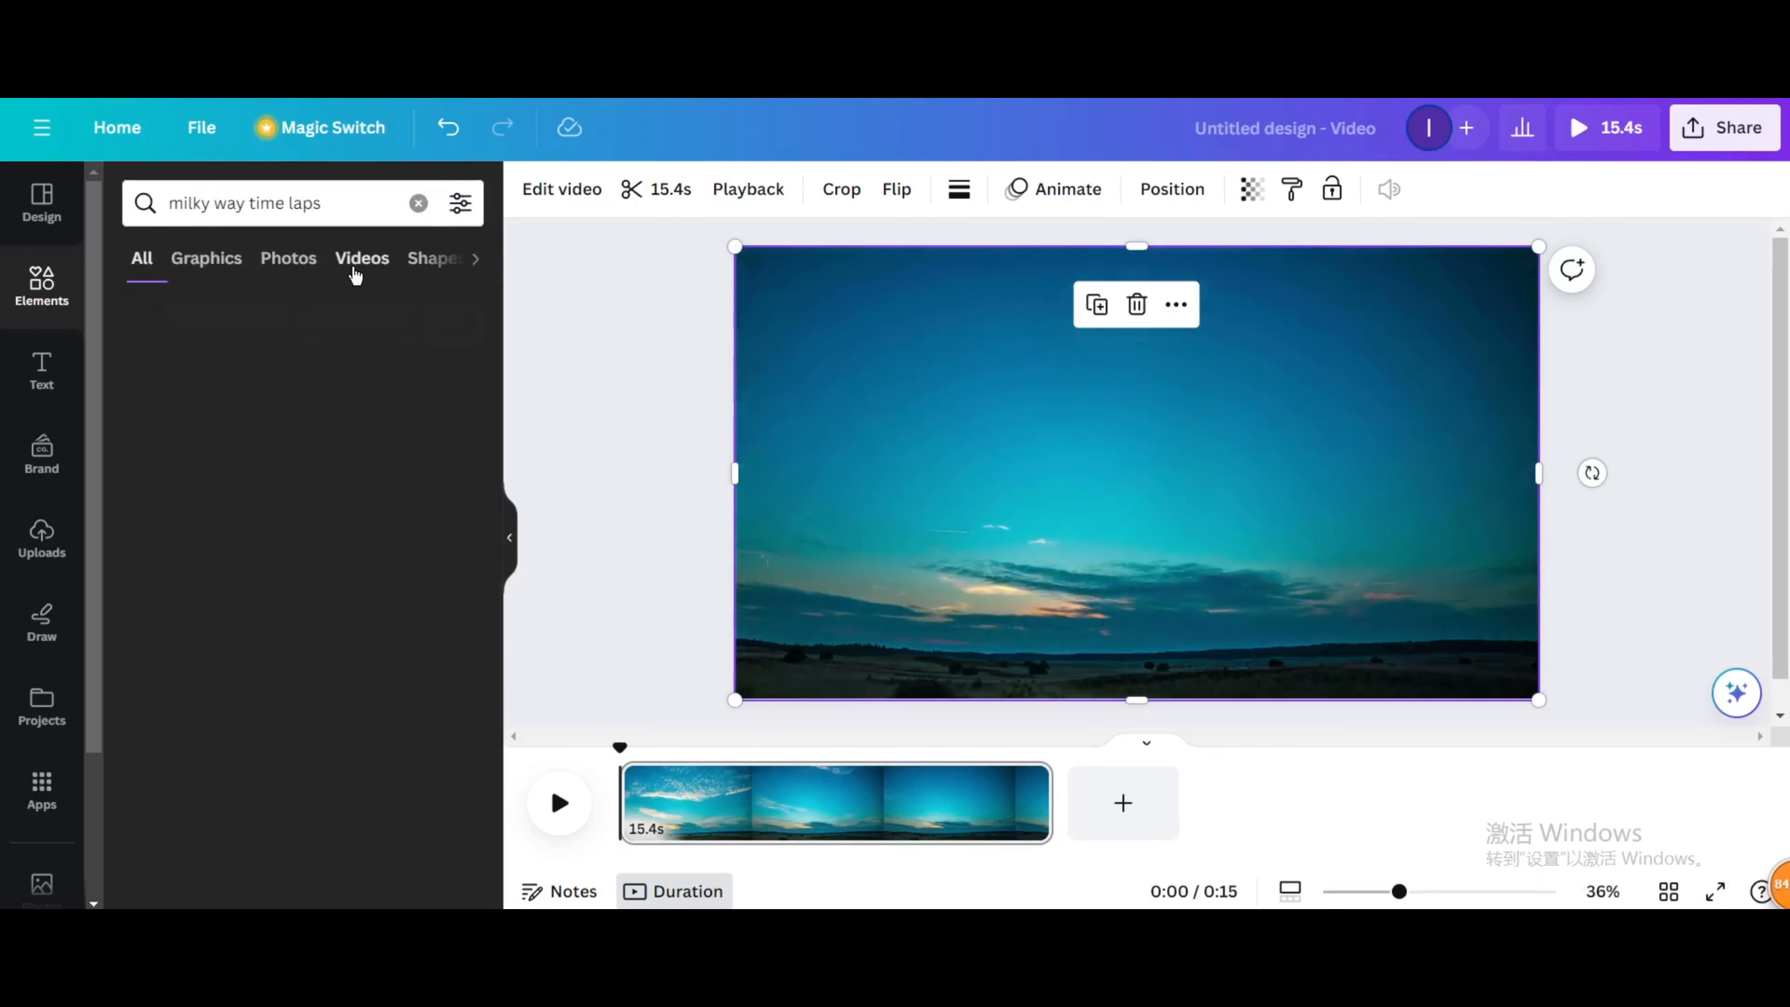
left_click(361, 258)
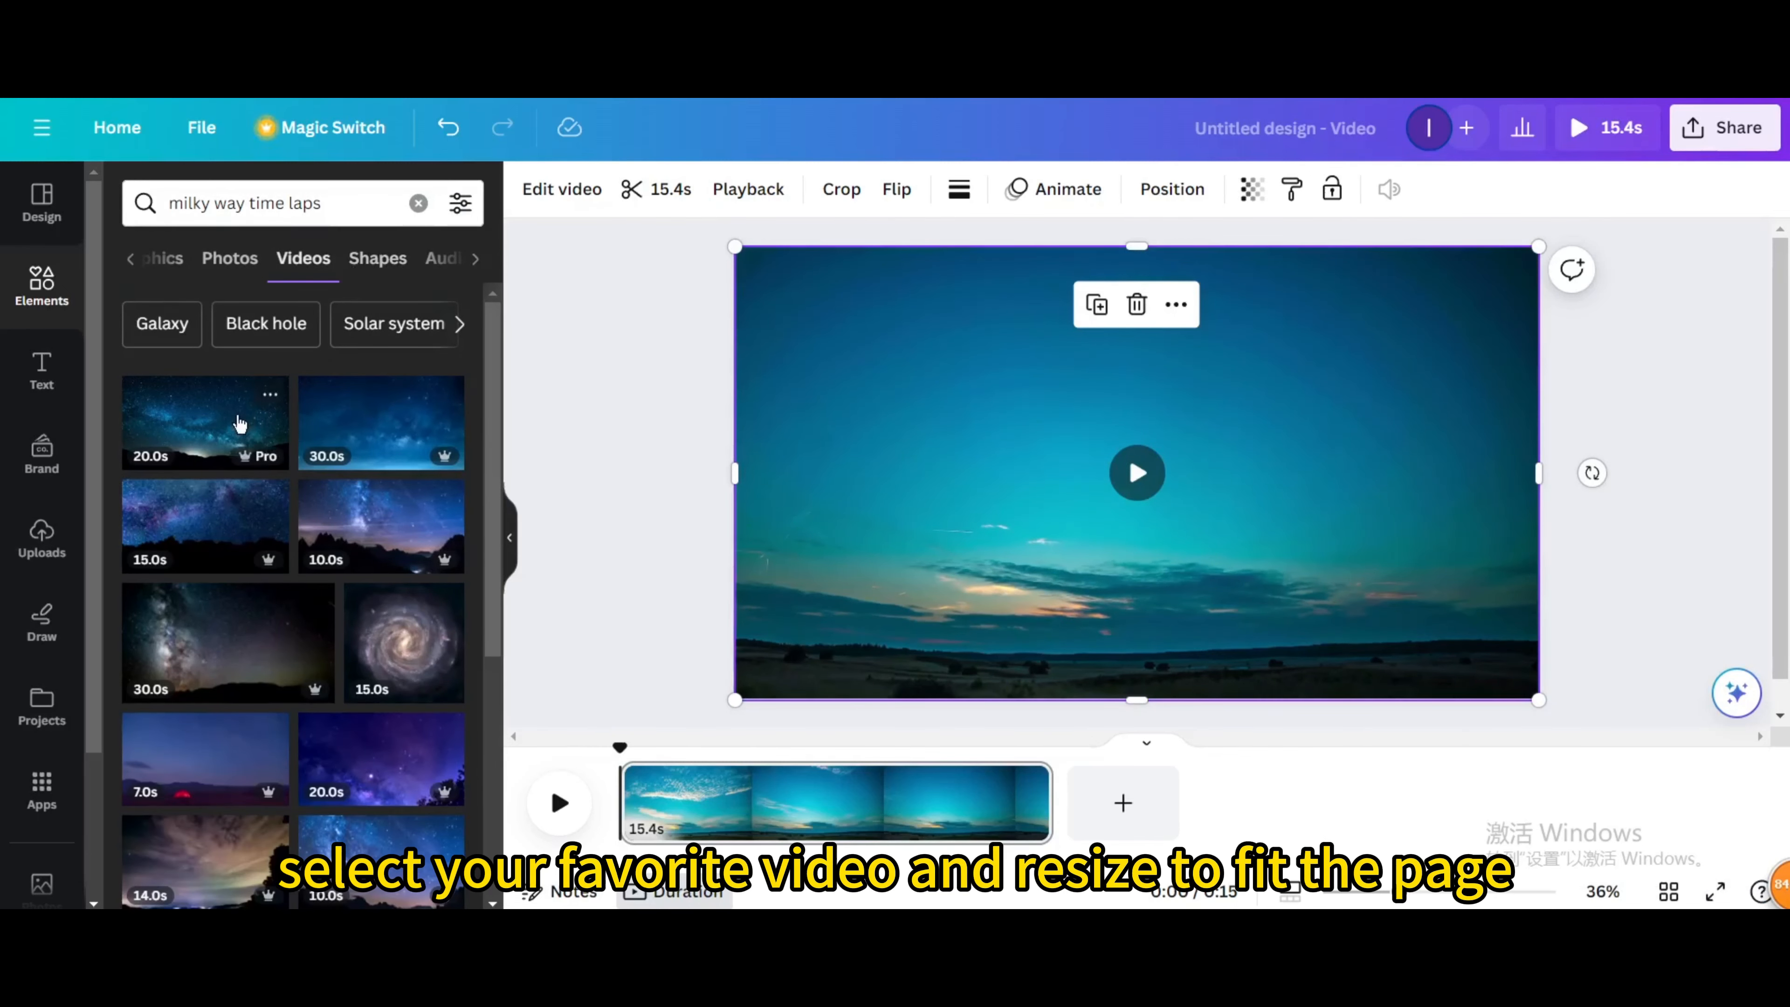
mouse_move(385, 427)
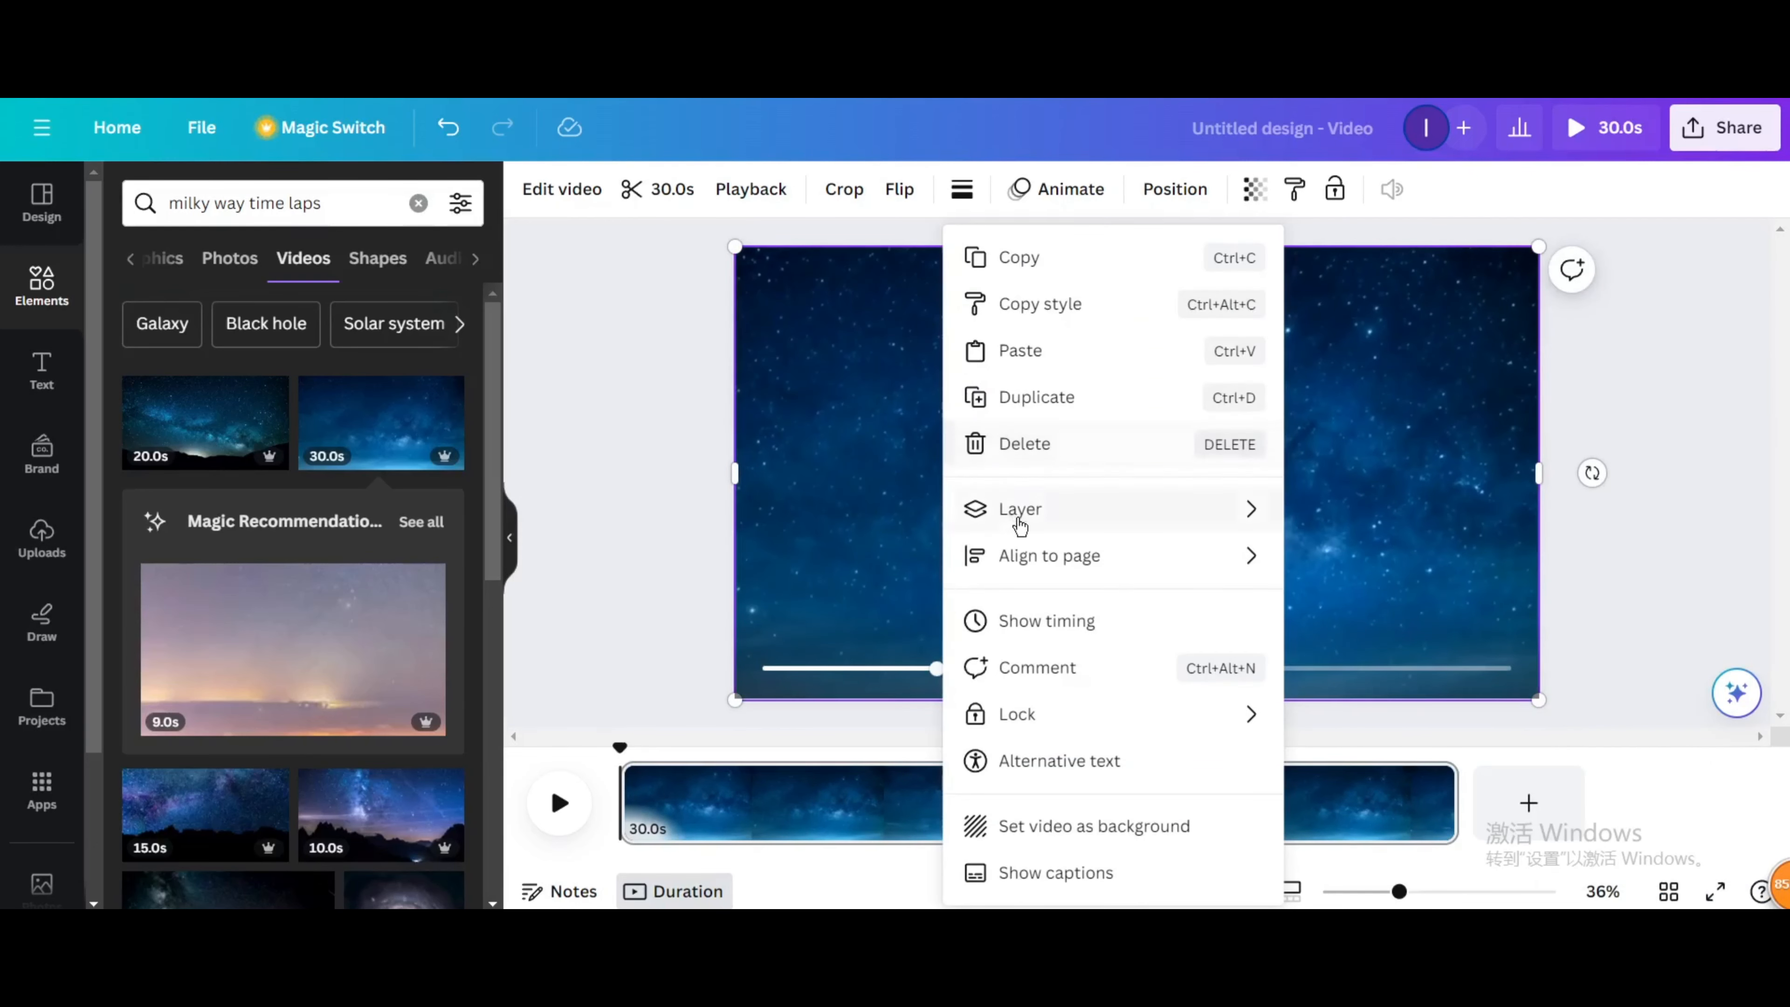
- Bring the skyline photo to the top layer and start editing its photo effects
left_click(1019, 509)
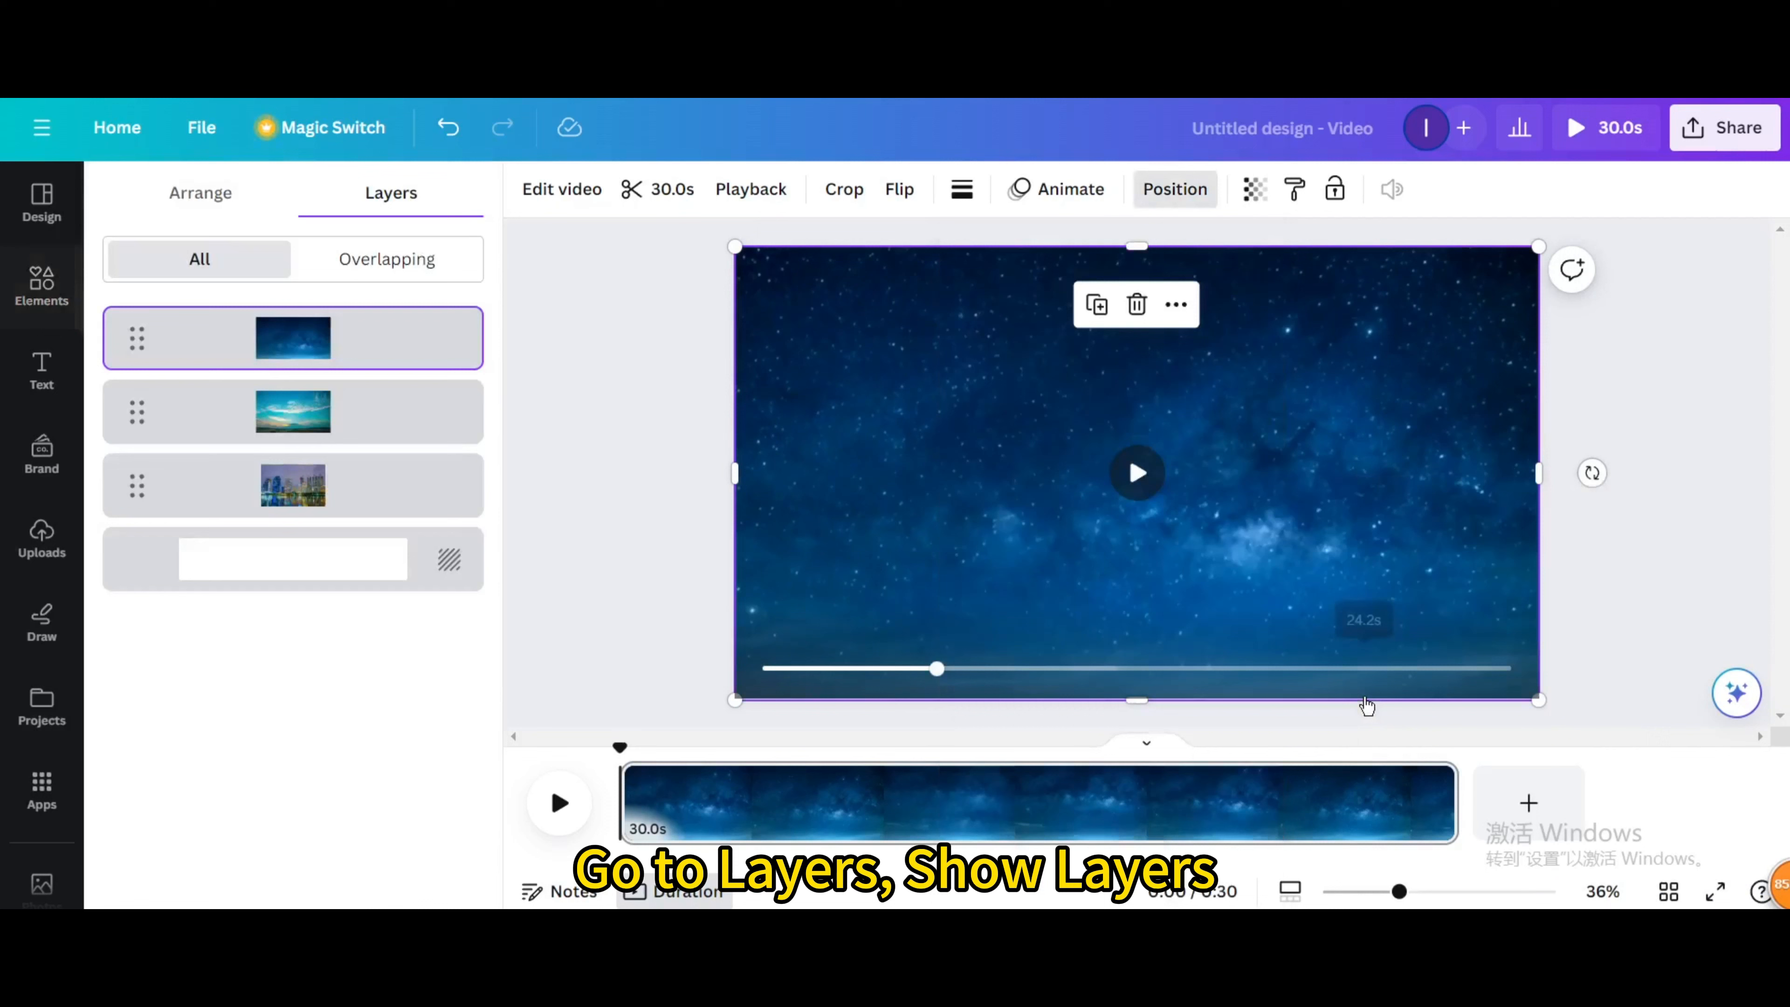
mouse_move(292, 484)
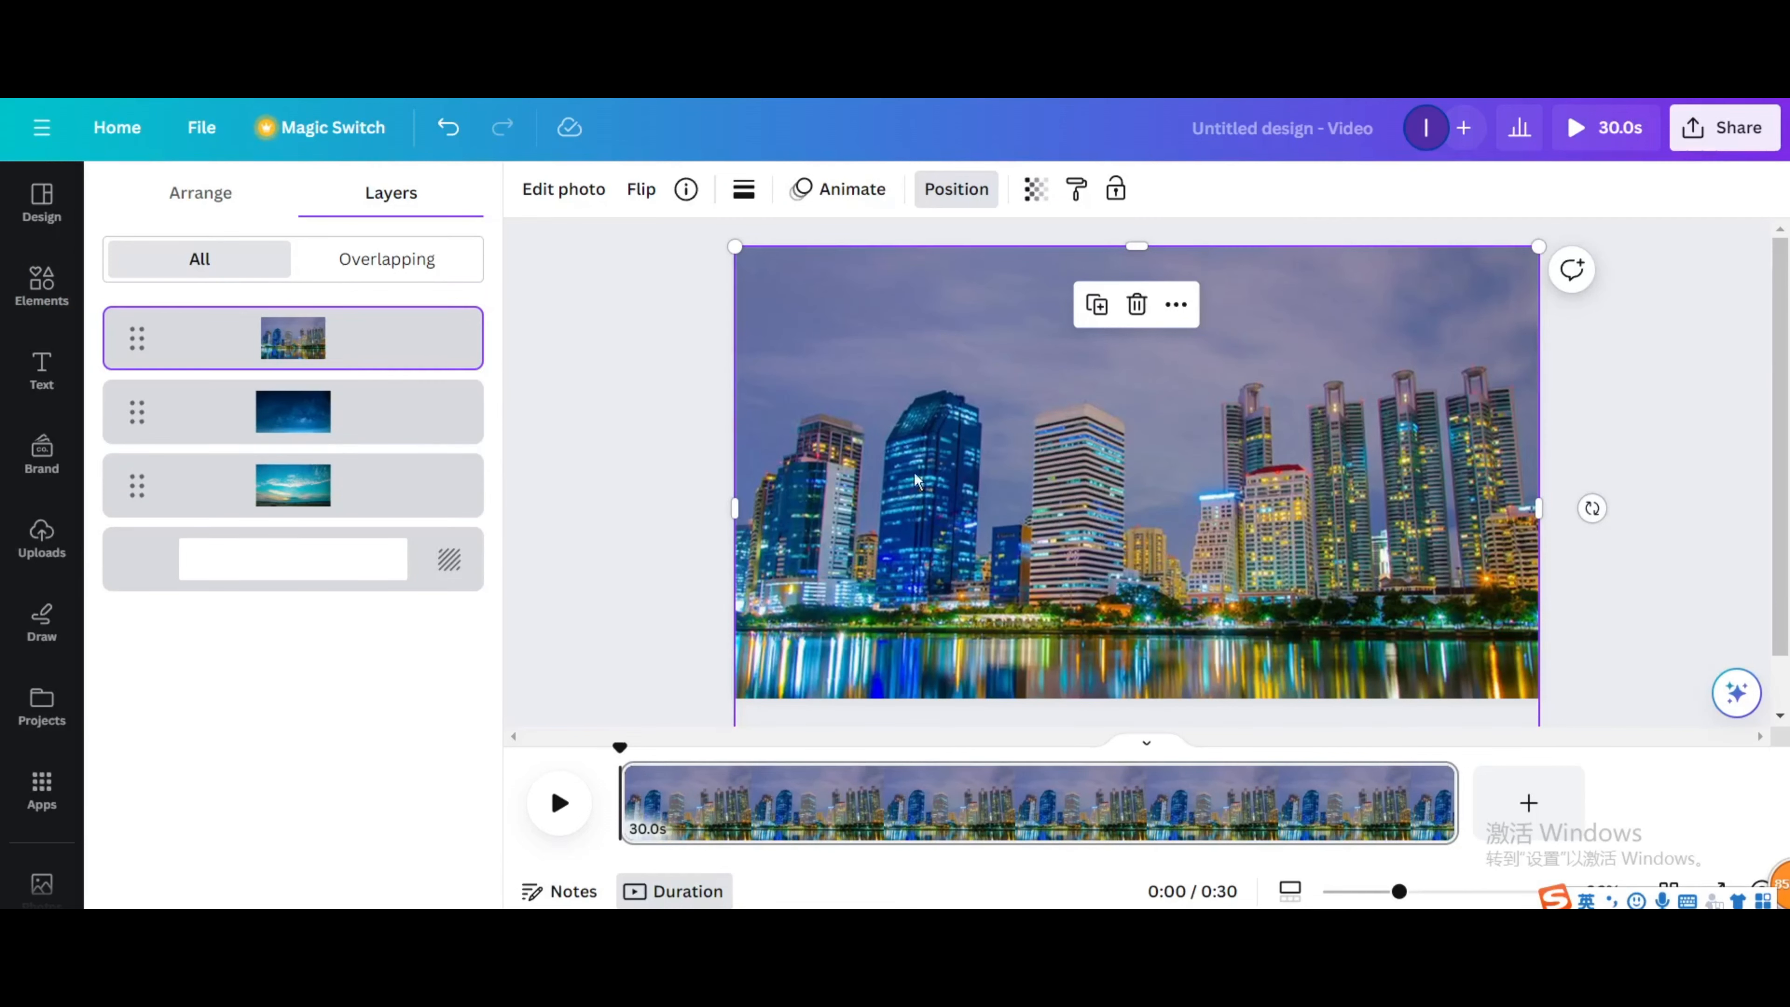
left_click(563, 188)
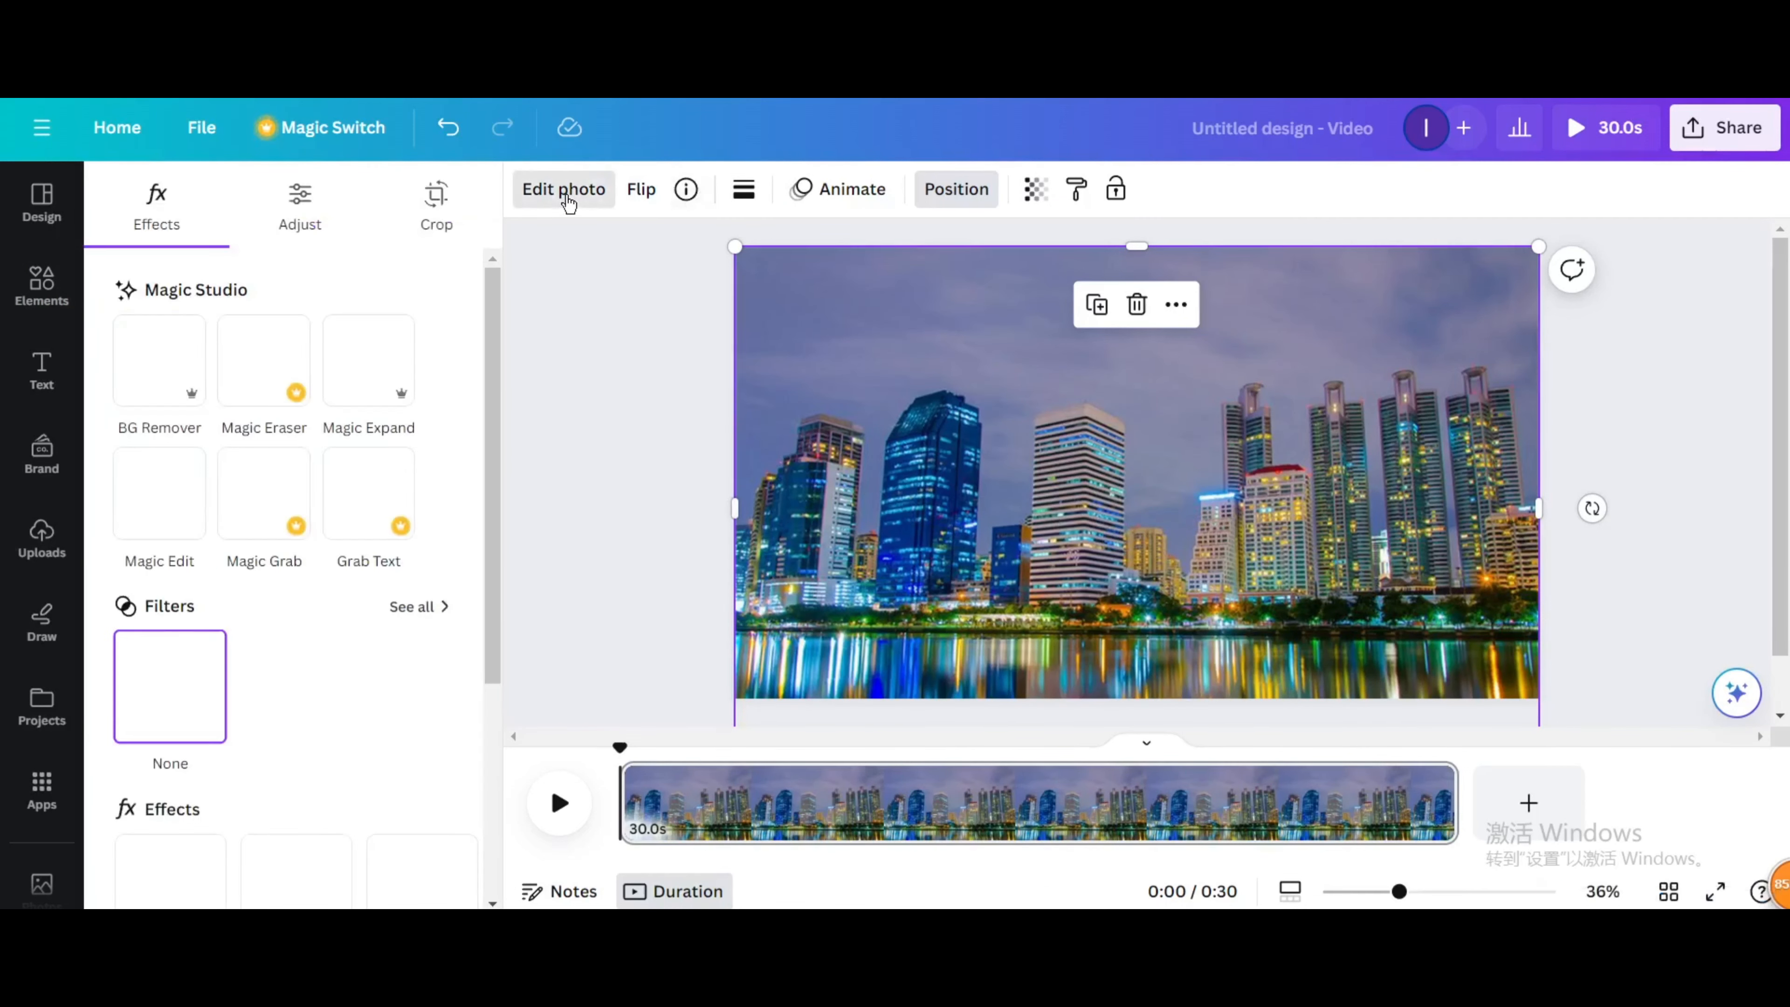
- Remove the sky background from the skyline photo and add a second page in the timeline
left_click(158, 360)
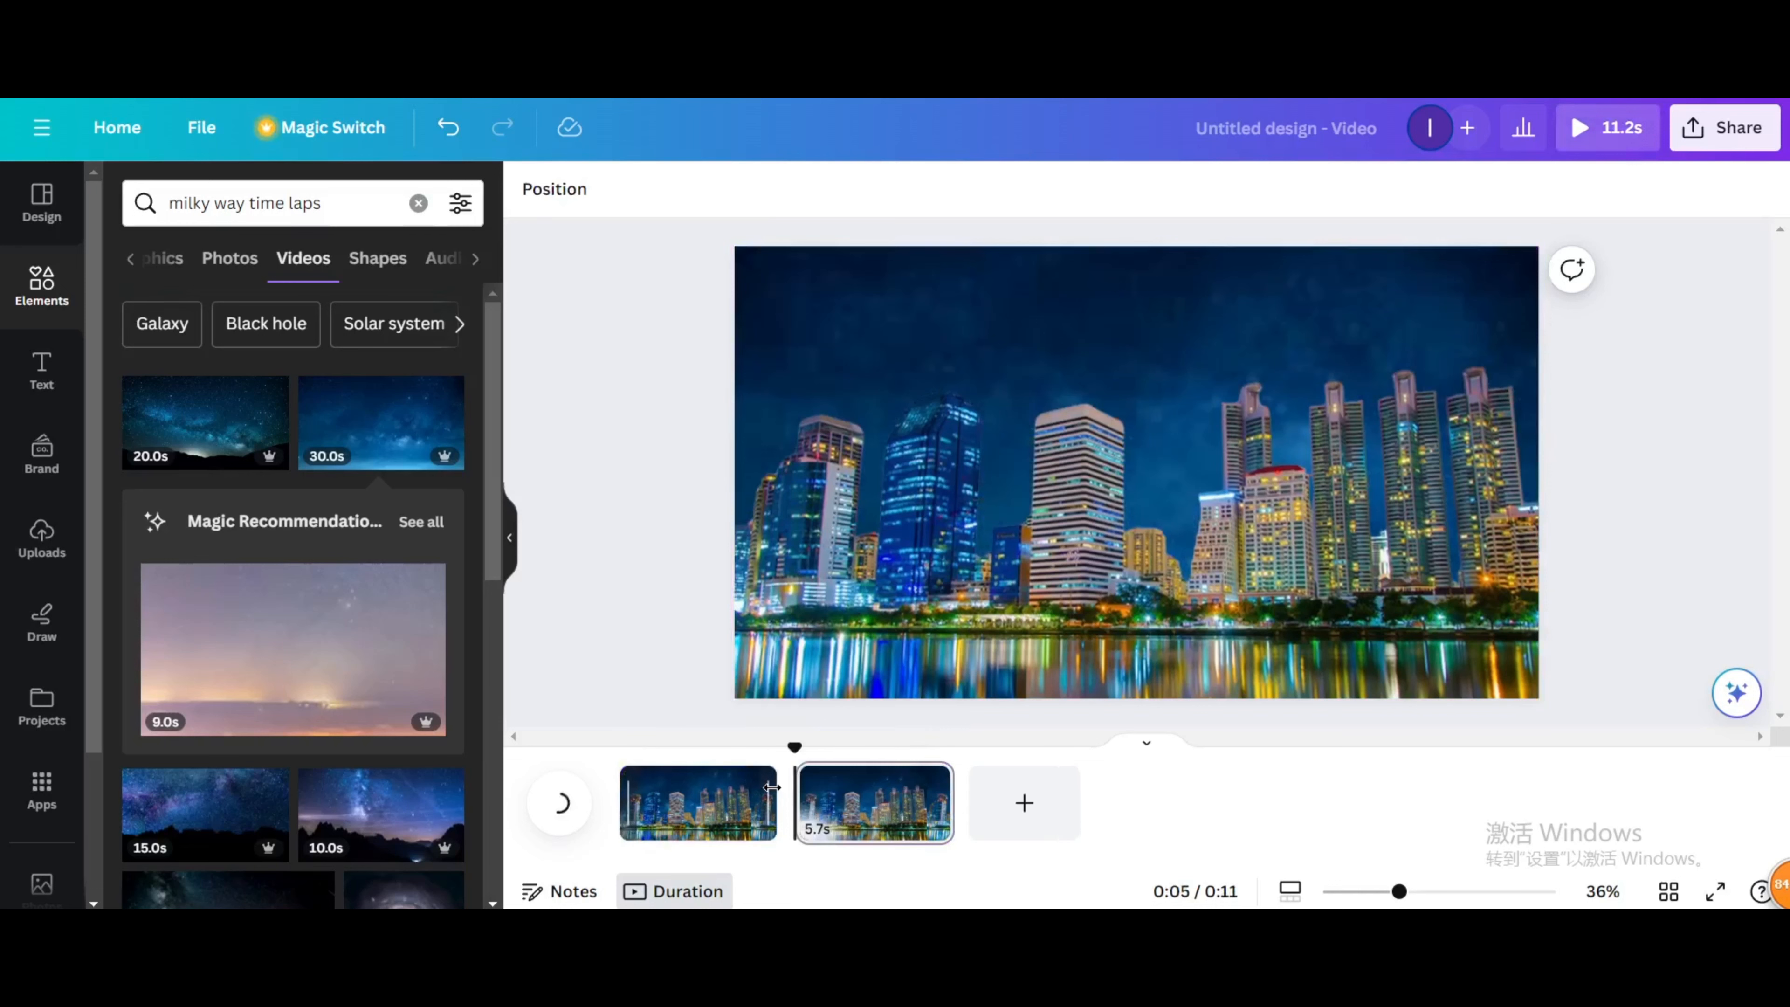
left_click(697, 803)
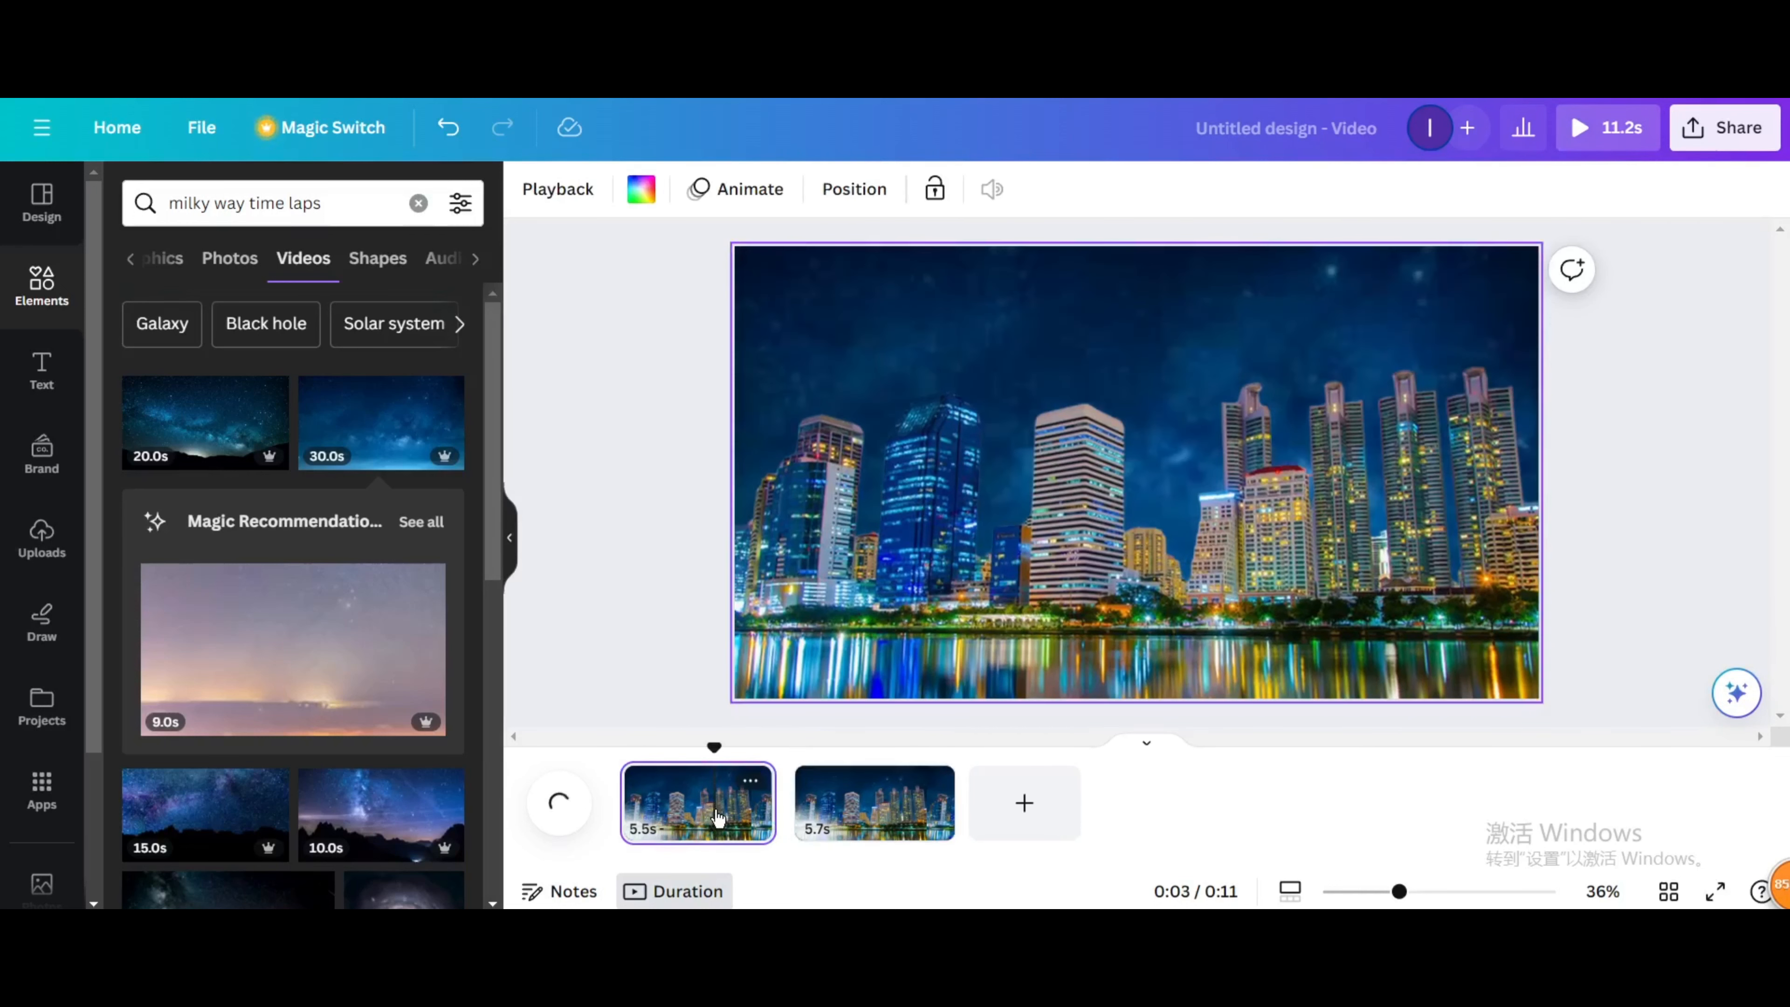
- Set the Milky Way video layer's transparency to 0 on page one
right_click(1027, 474)
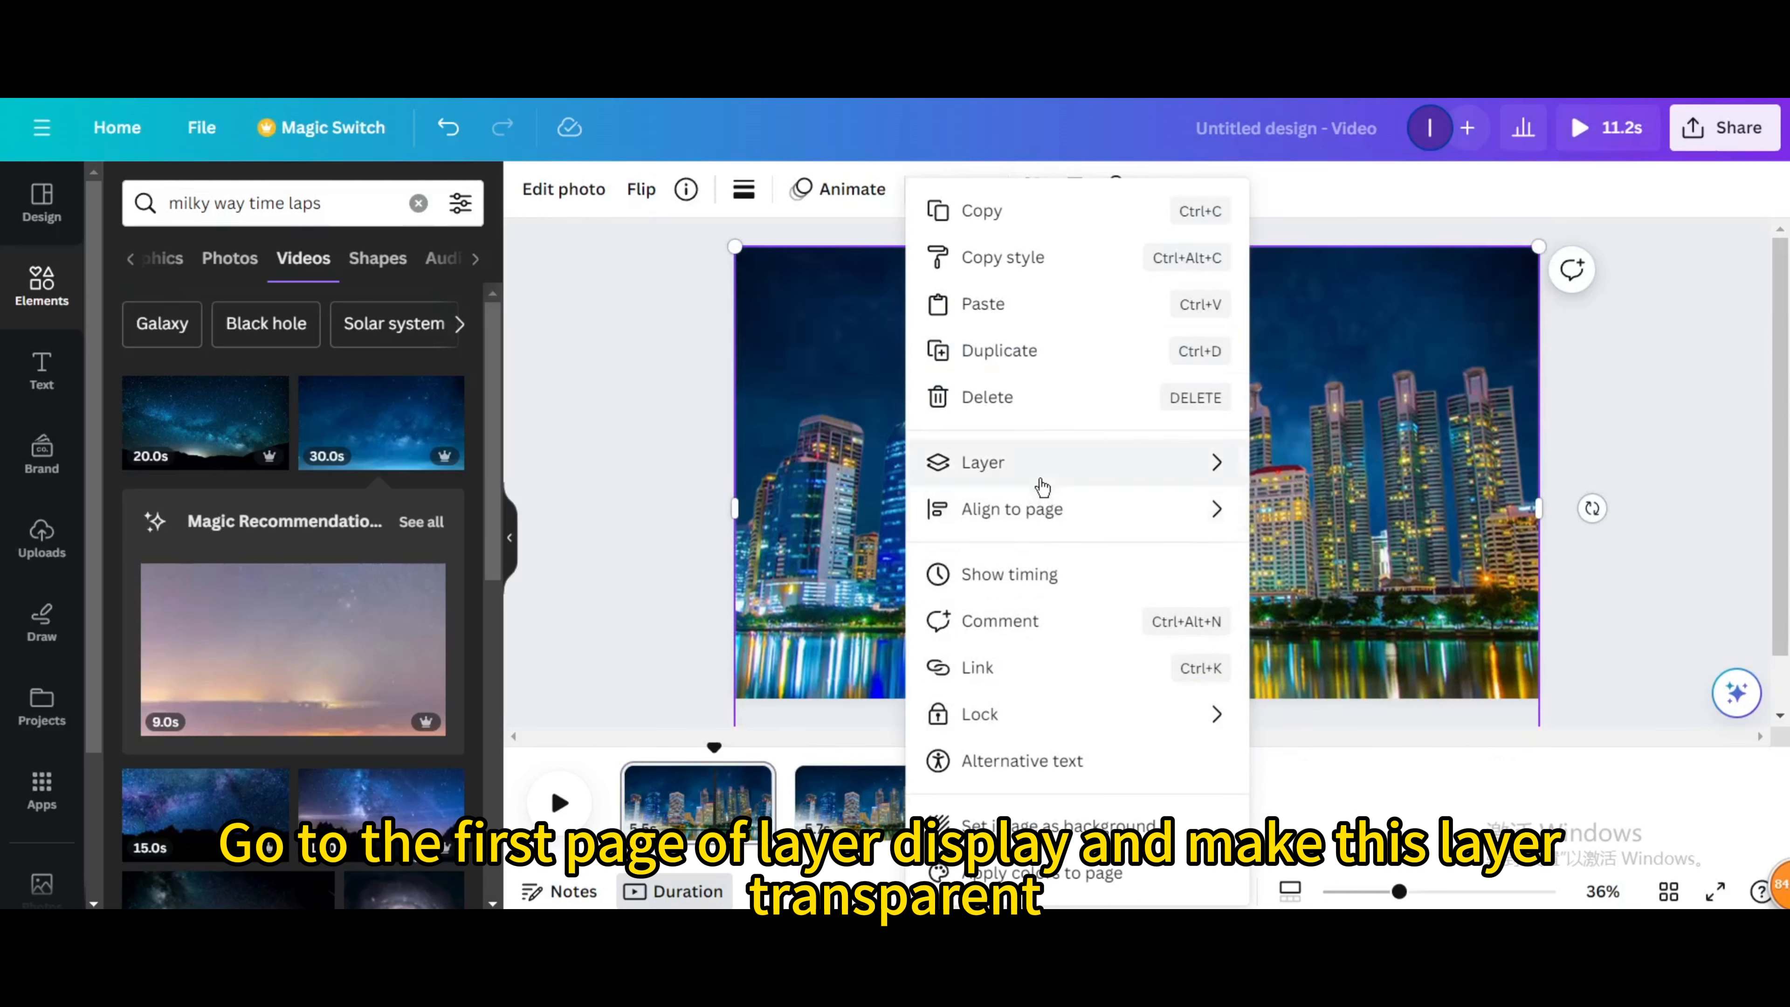
left_click(981, 461)
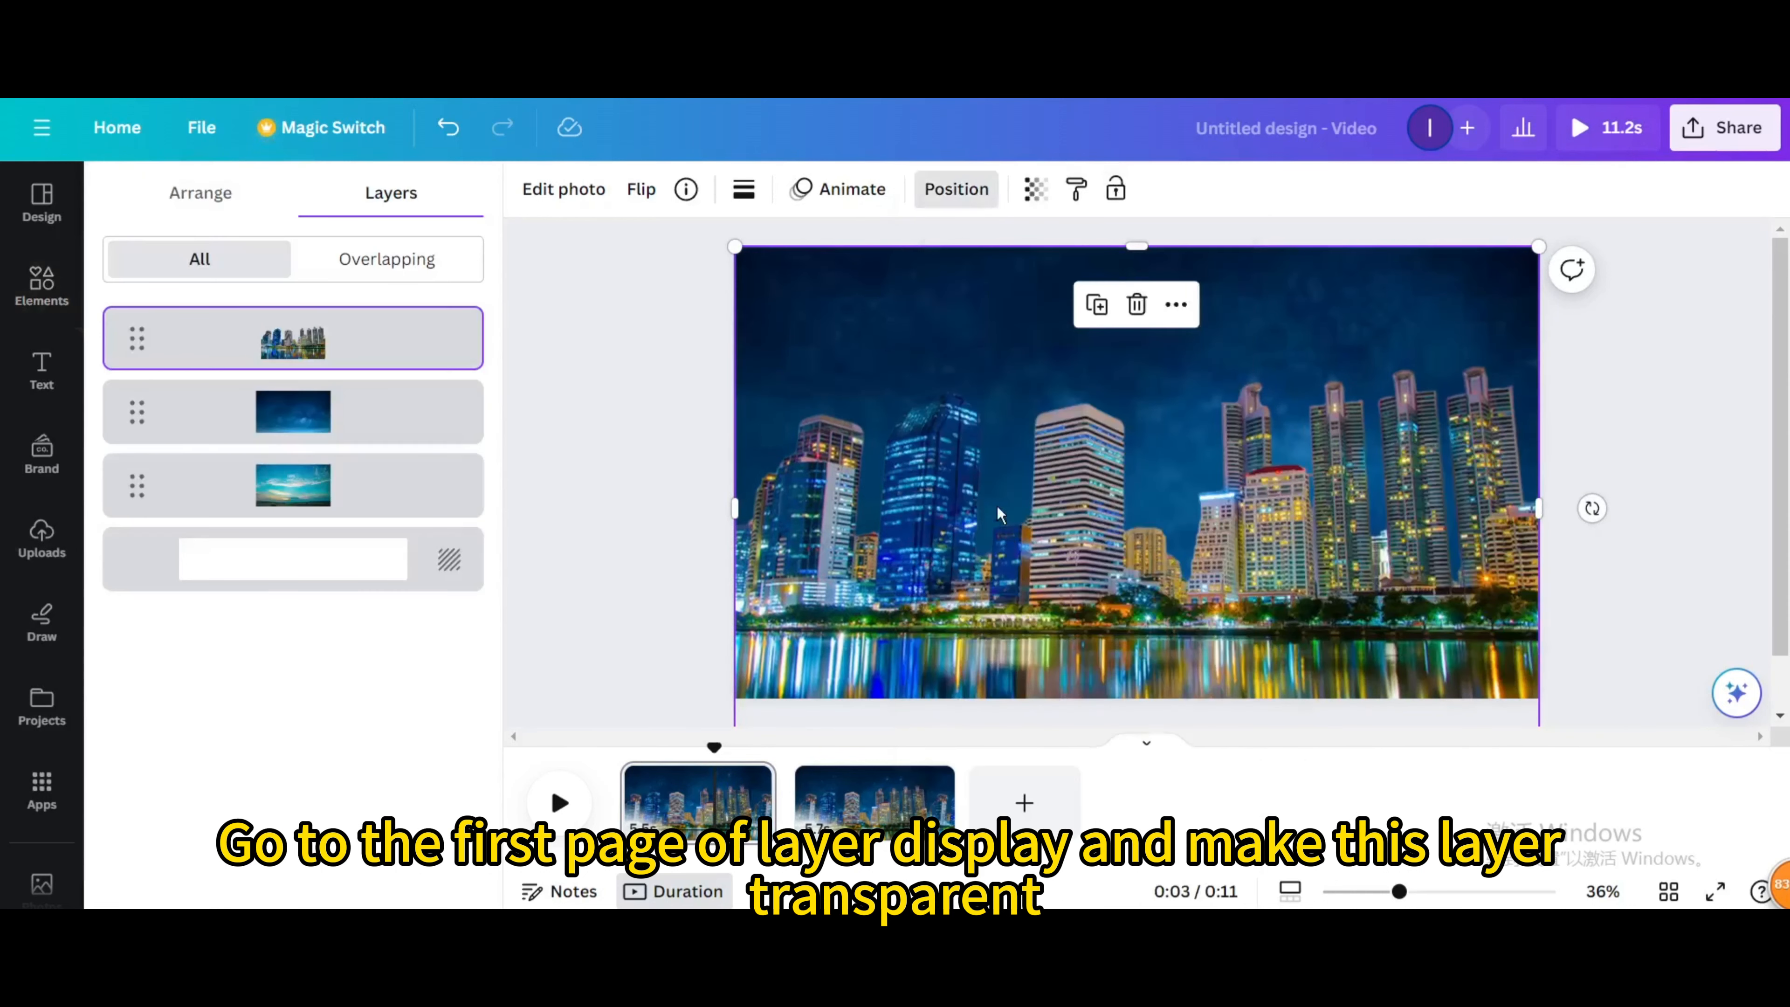
left_click(291, 411)
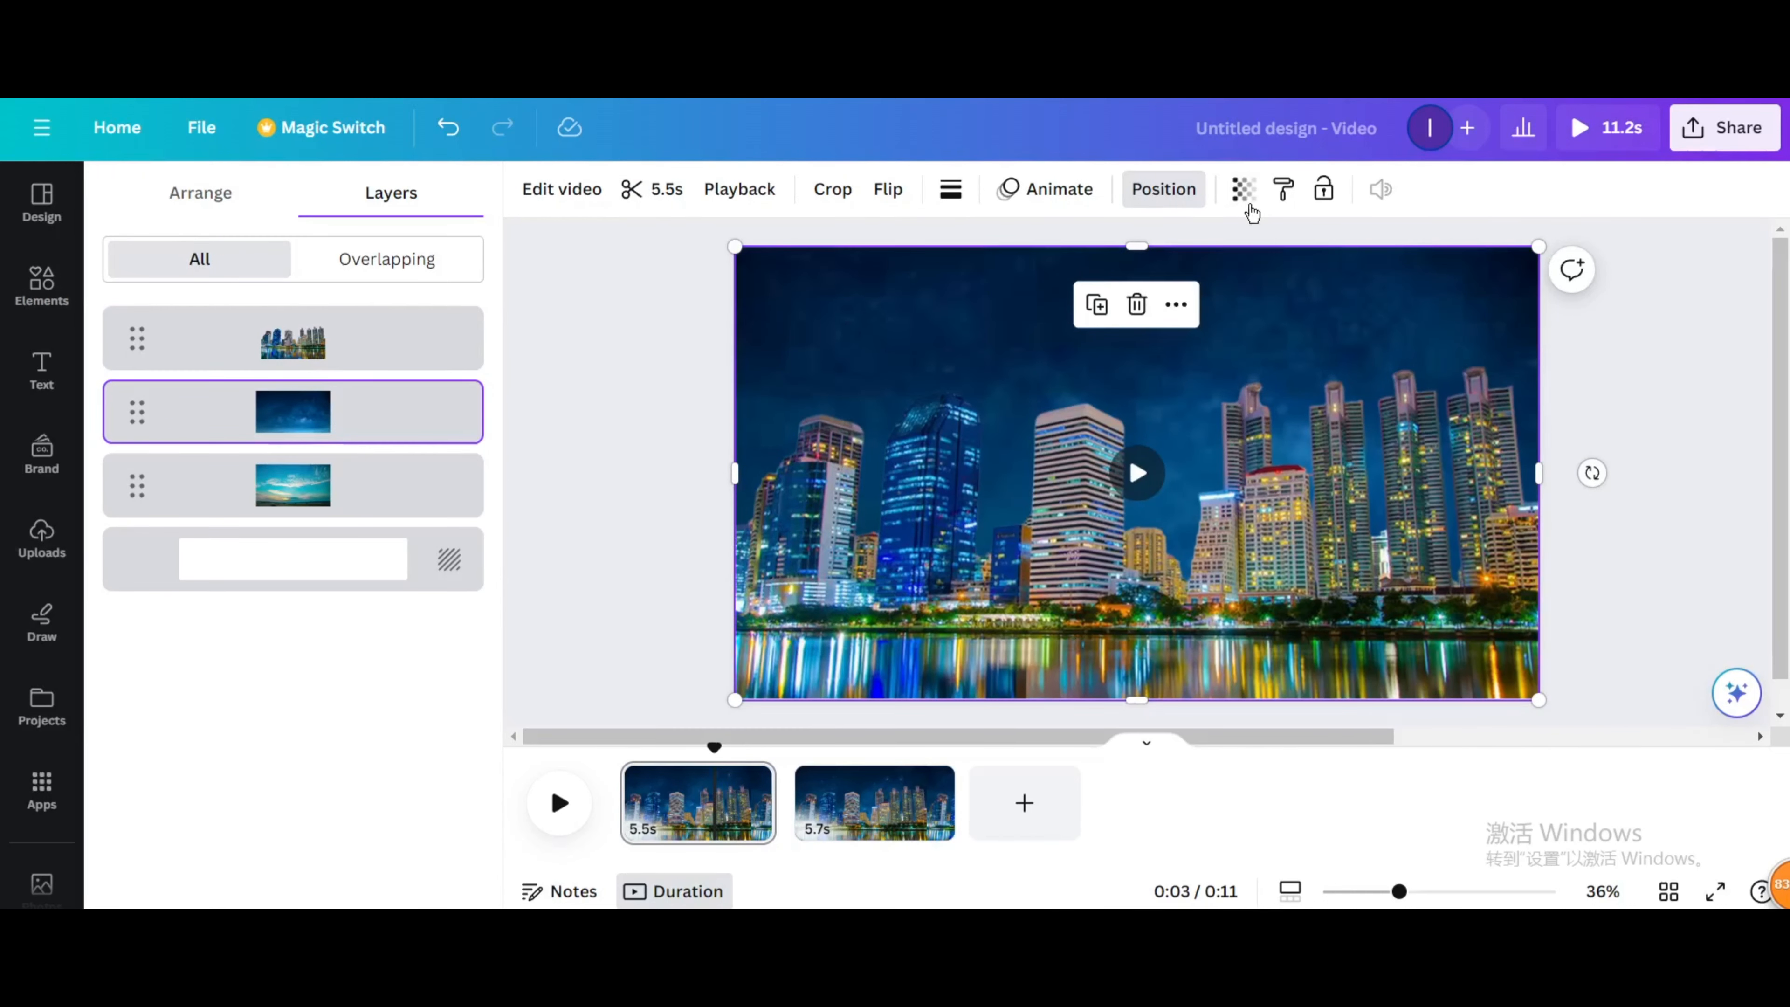
left_click(1243, 189)
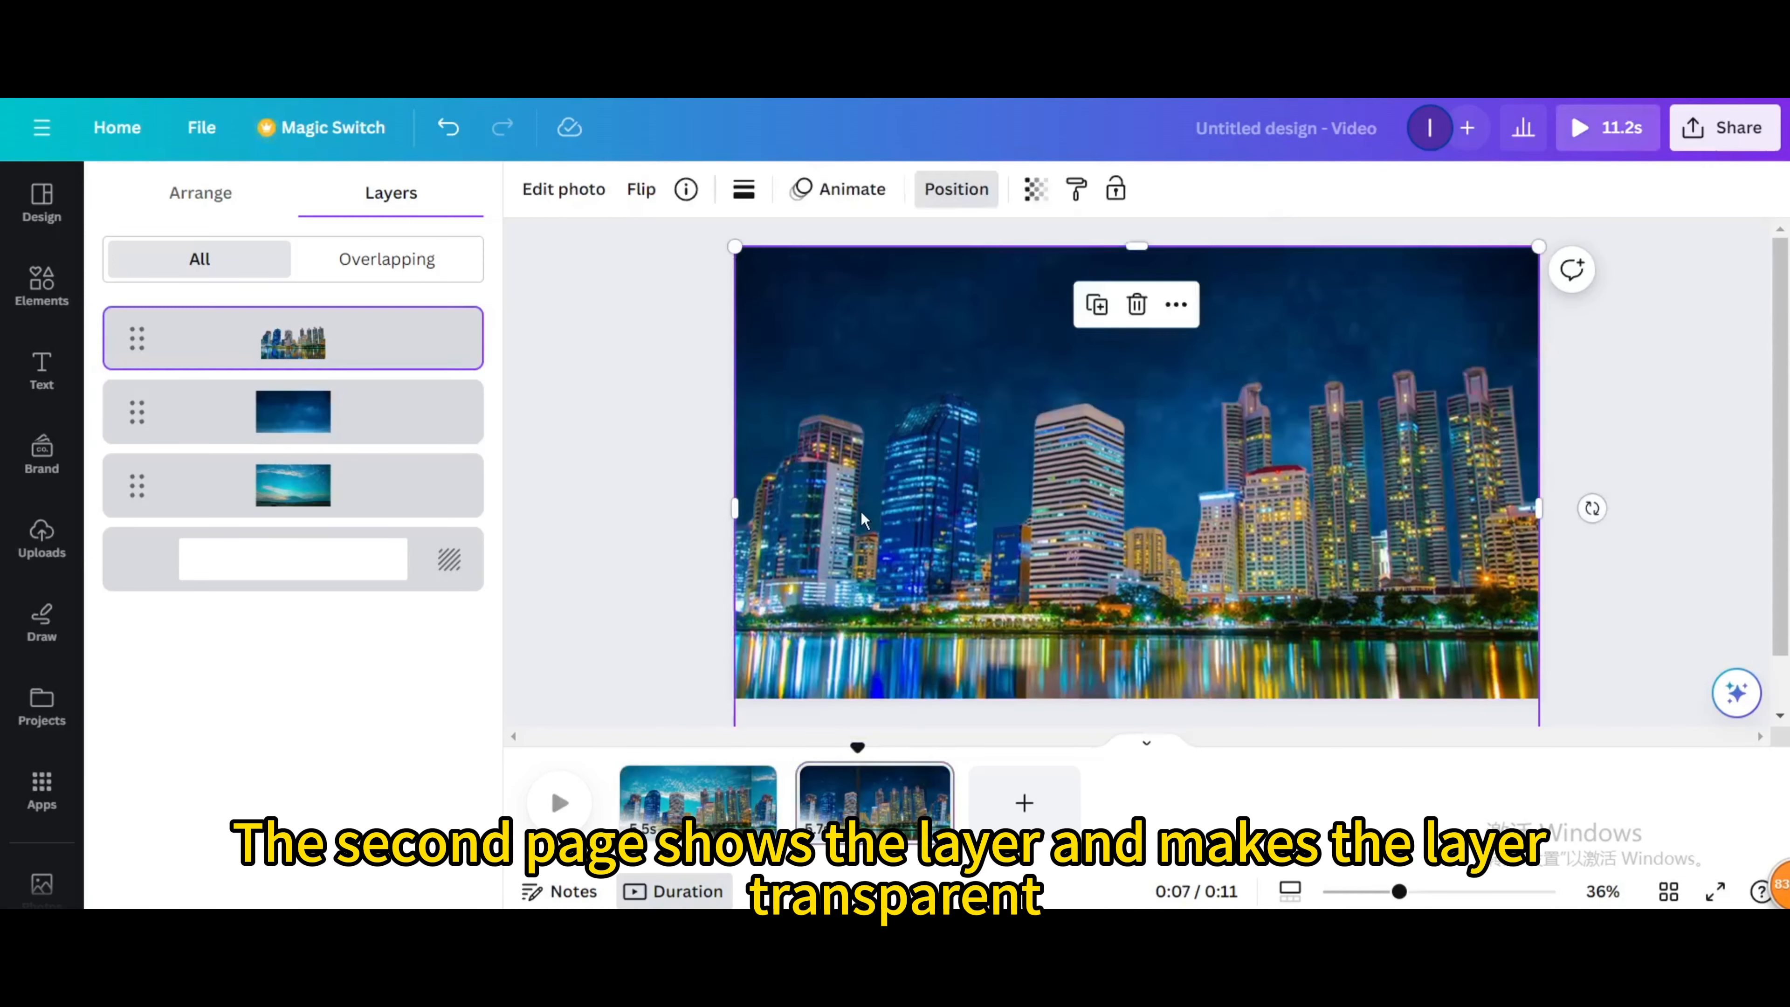
- Set the cloudy sky video layer's transparency to 0 on page two
right_click(861, 513)
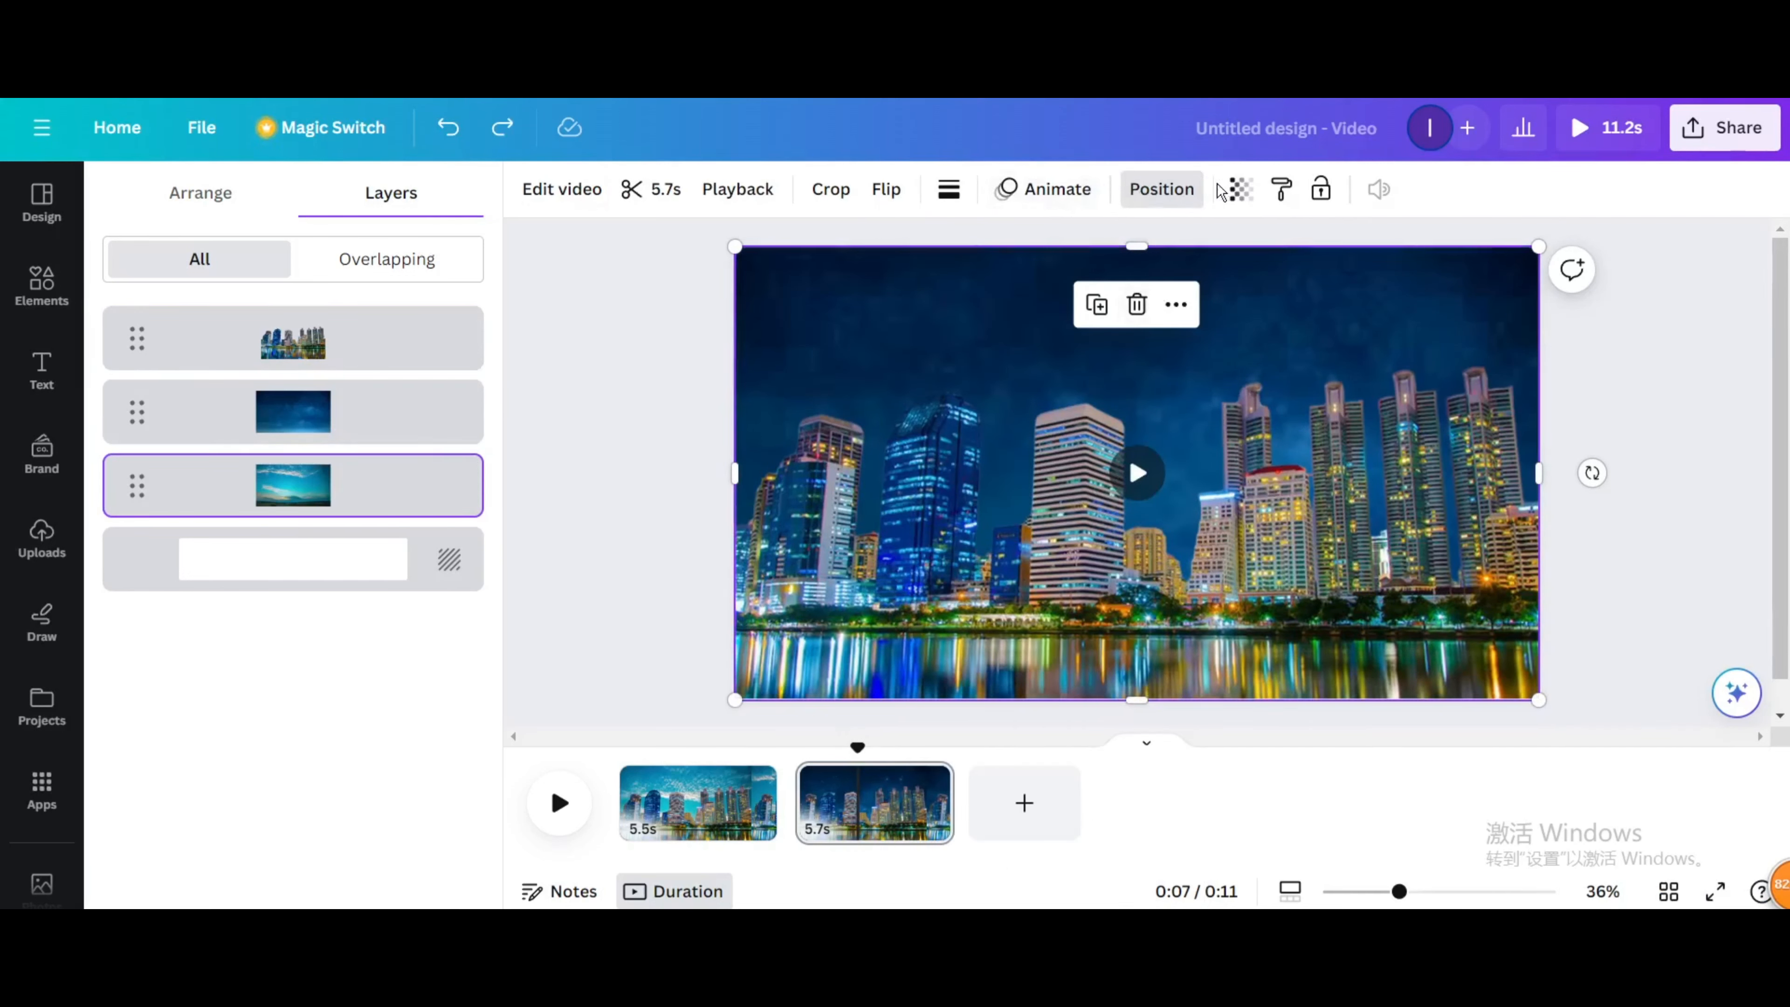
left_click(1239, 188)
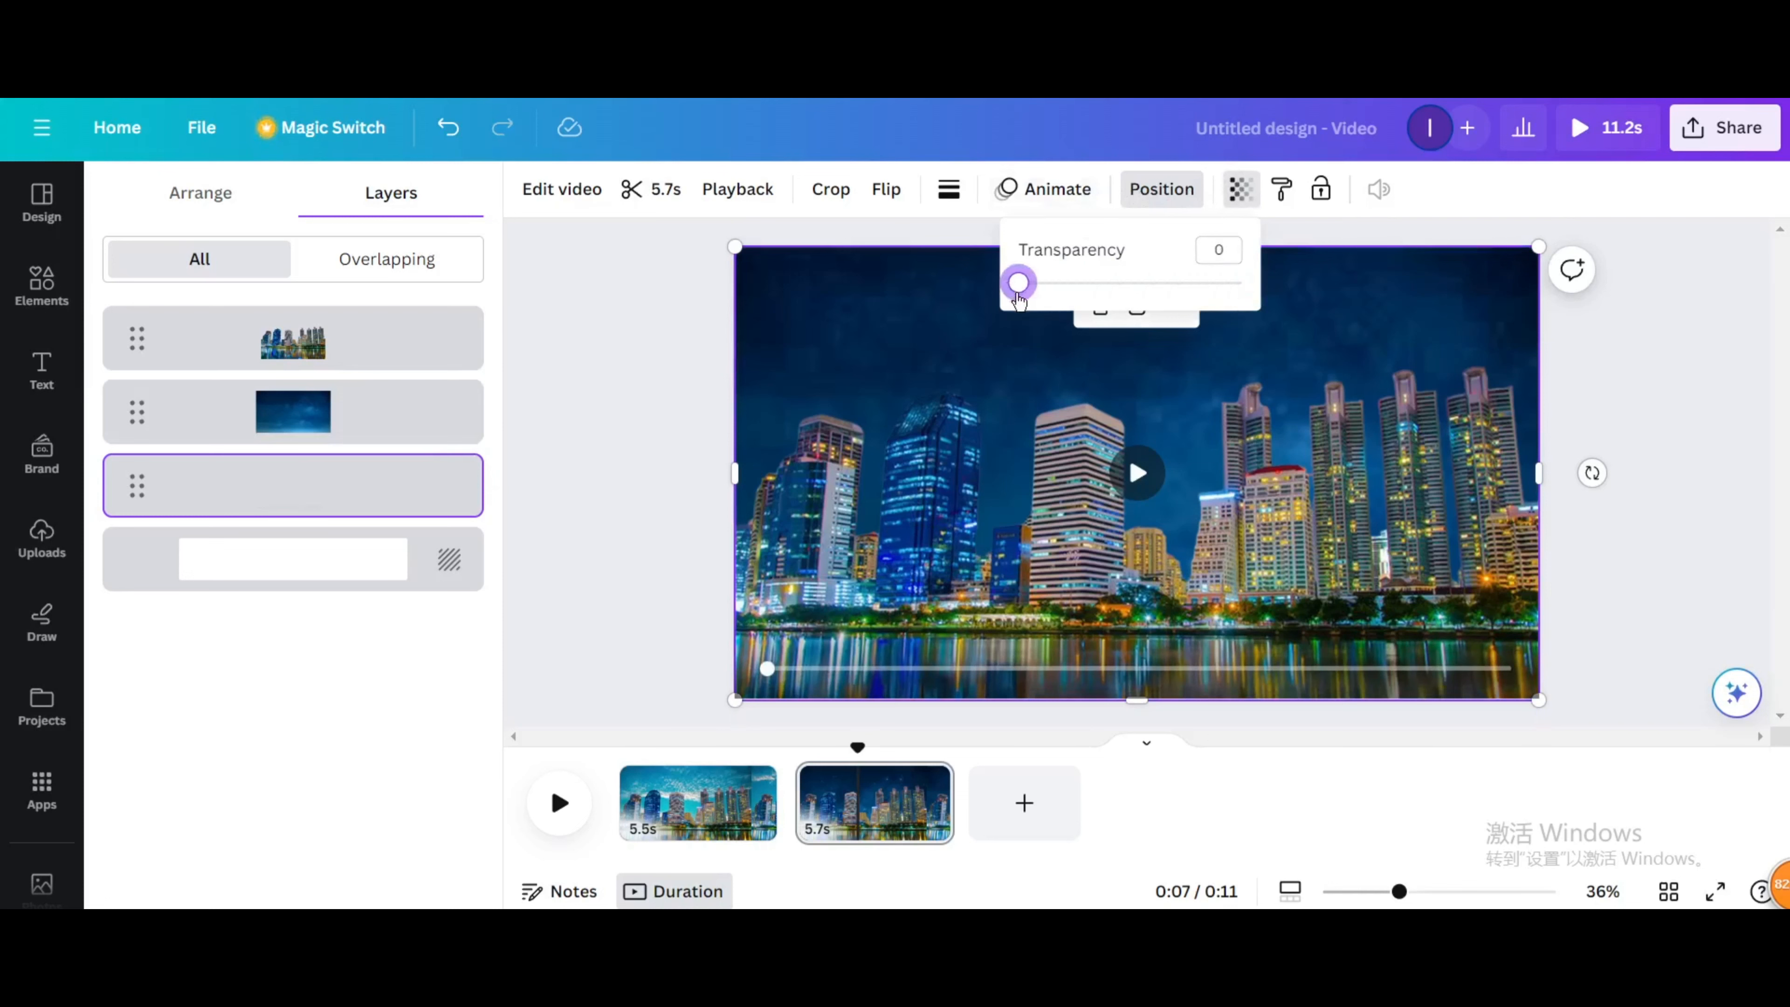
left_click(292, 337)
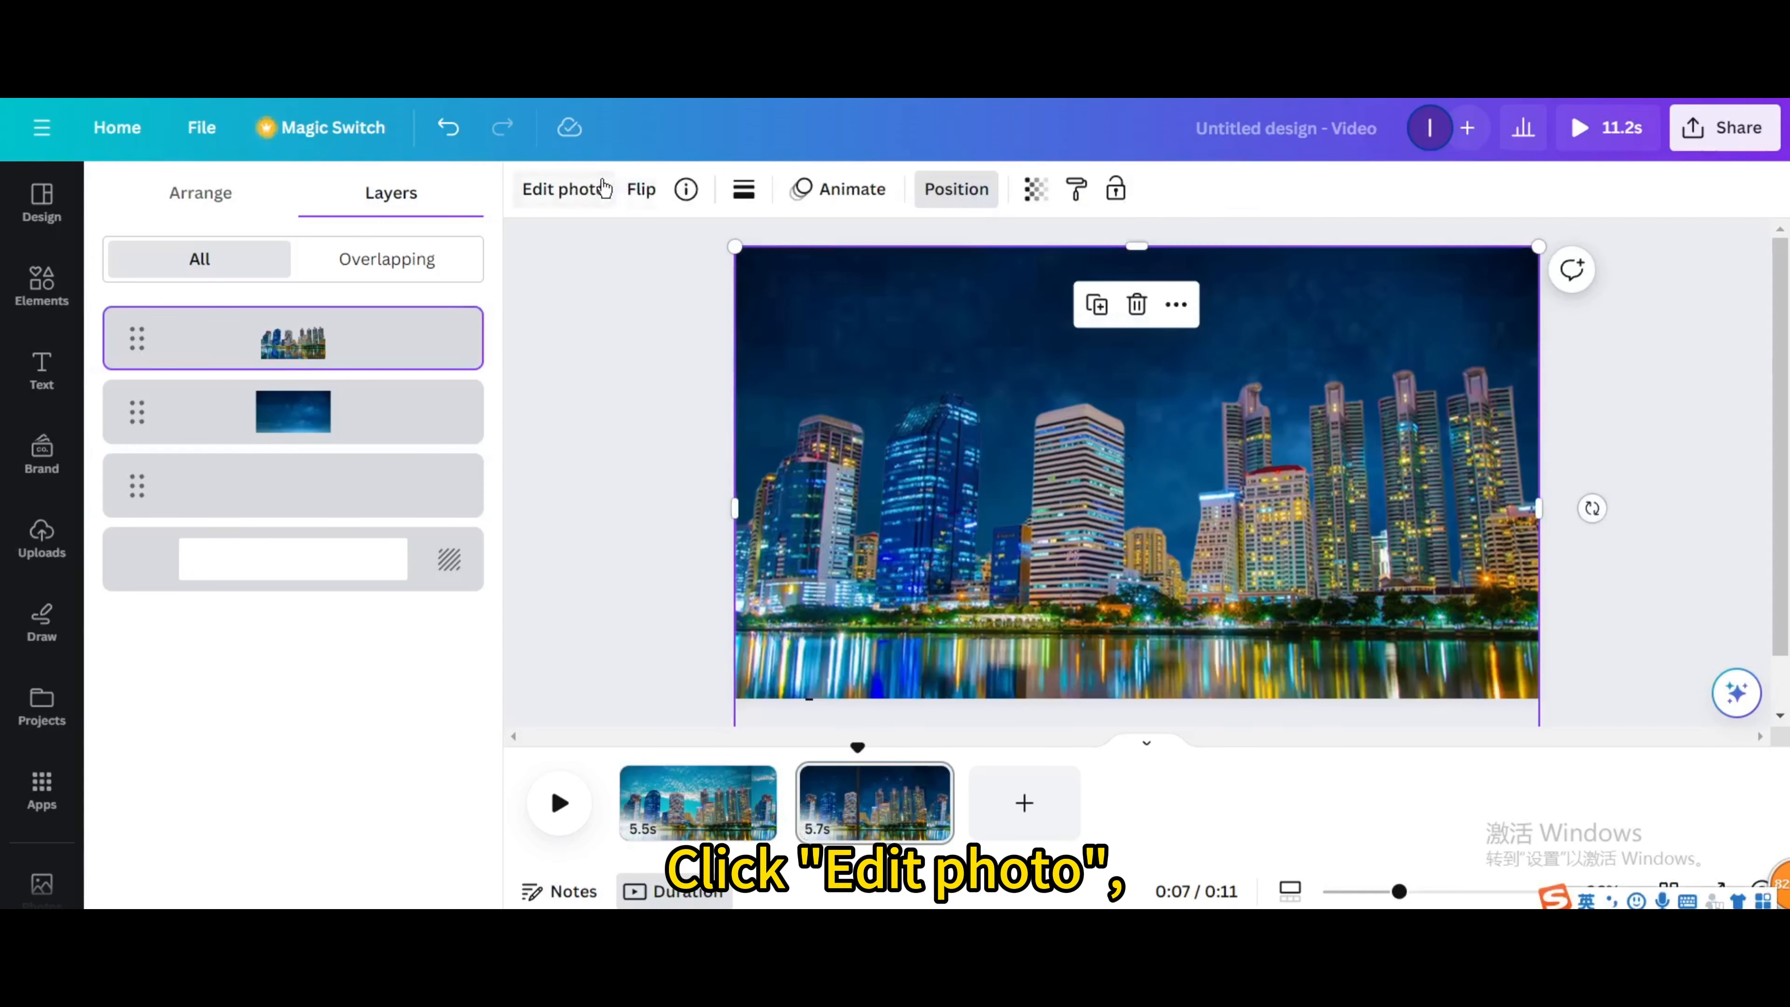
- Lower the second-page skyline photo's brightness to -45 in the Adjust settings
left_click(561, 189)
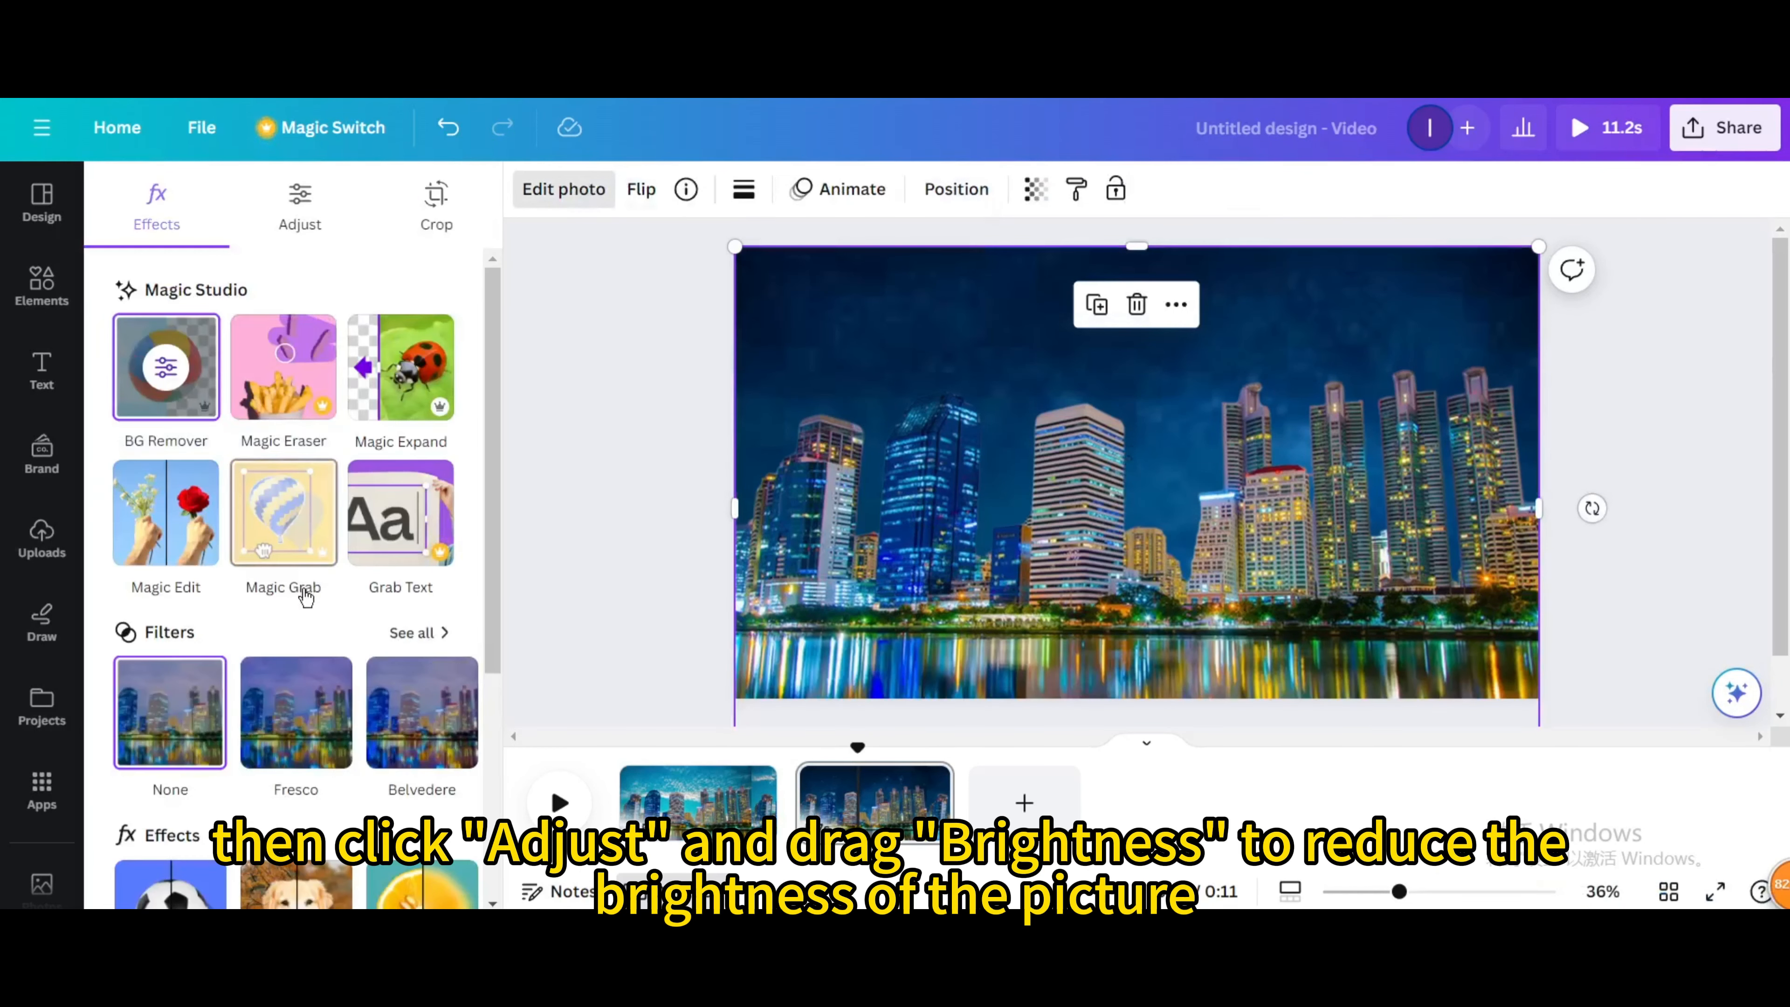
left_click(300, 205)
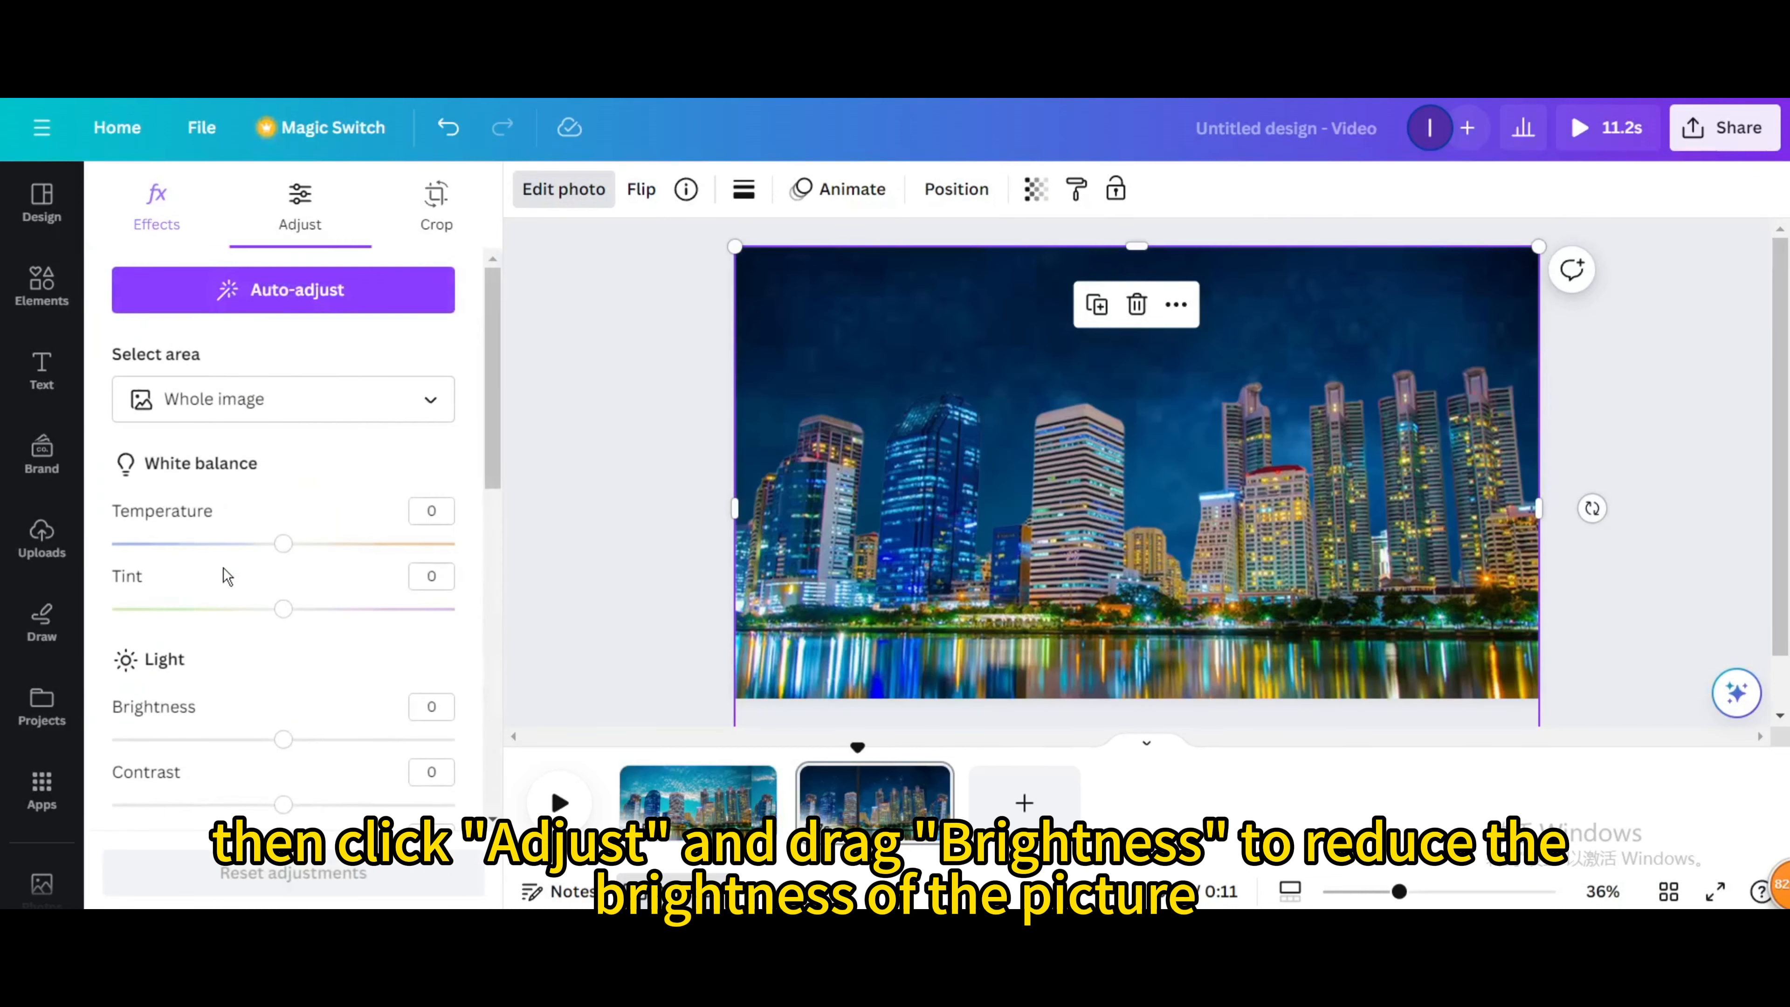
scroll("down", 3)
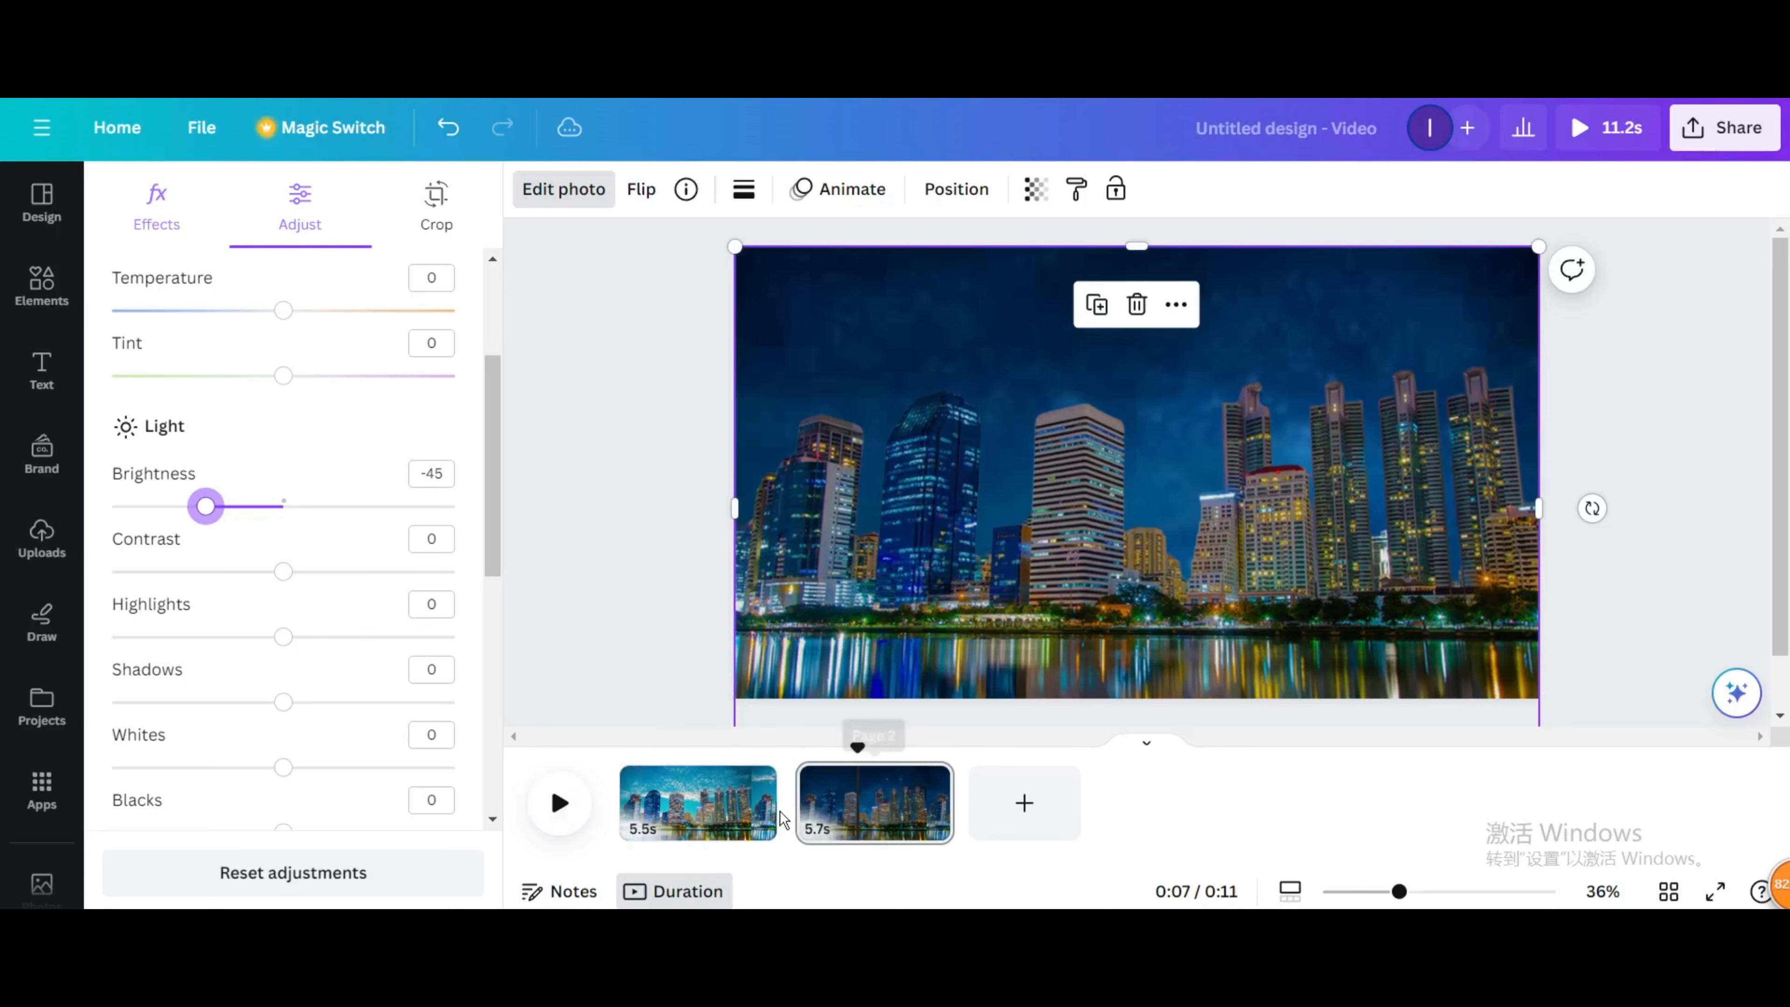
left_click(697, 802)
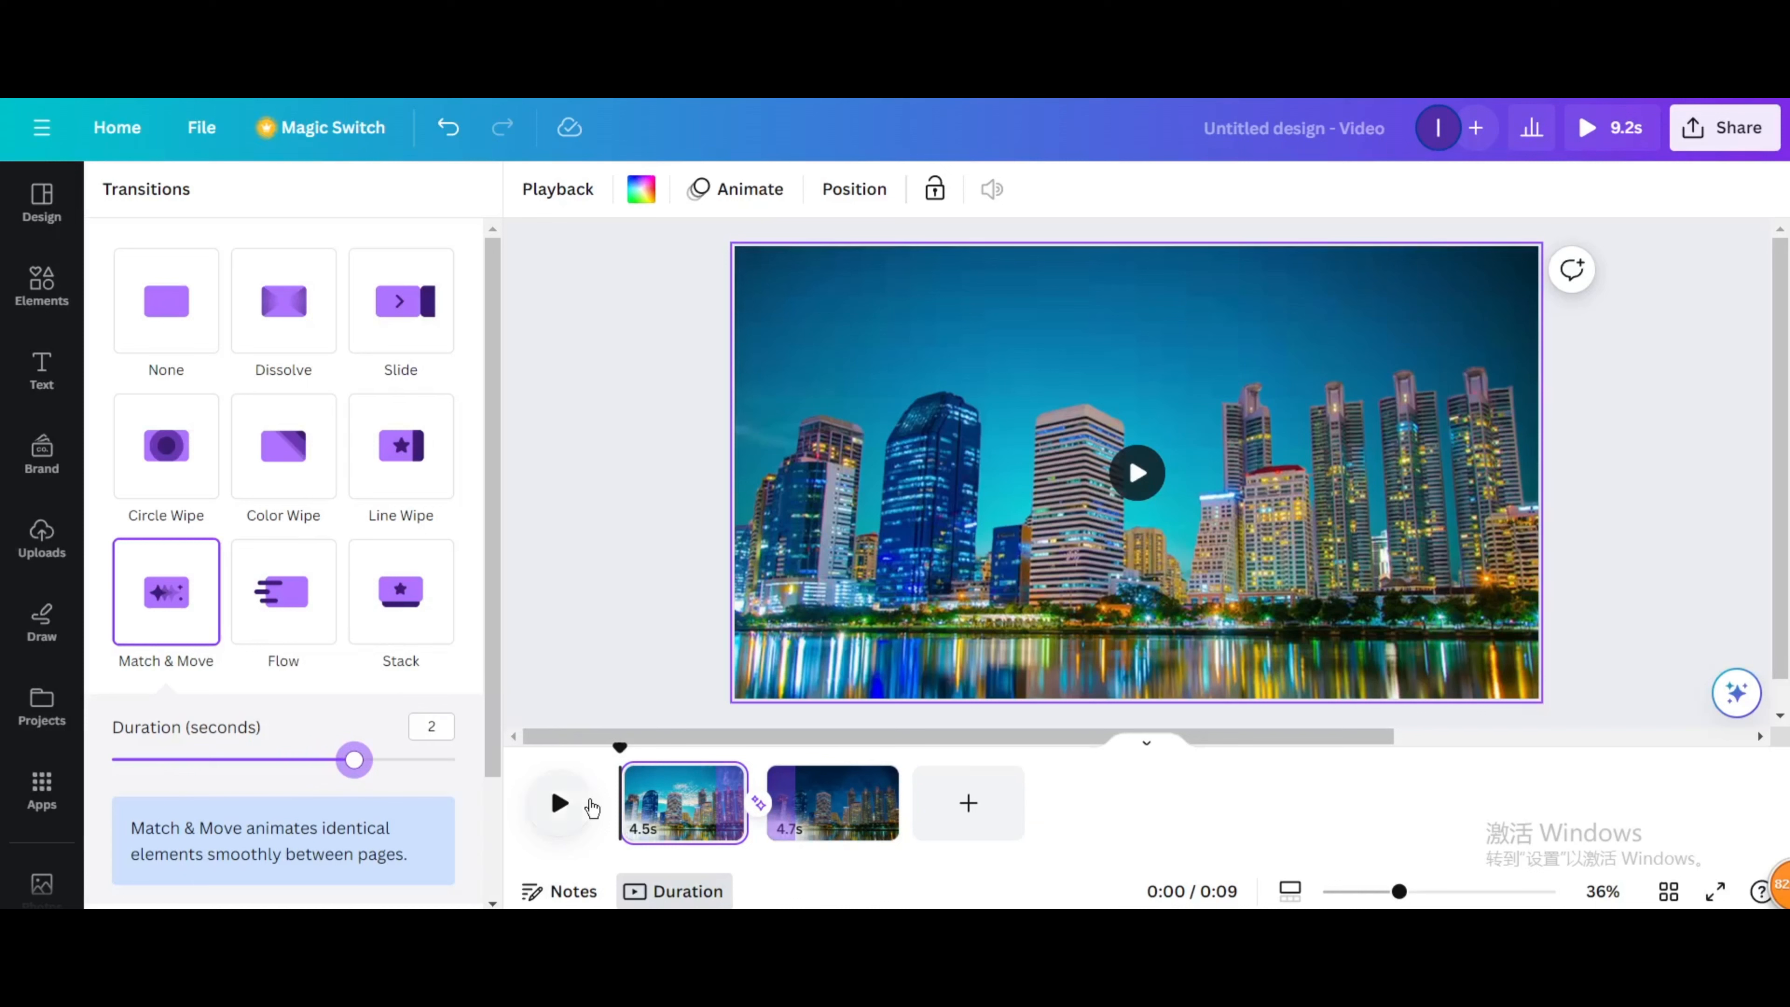
- Preview the two-second Match & Move transition between the pages
left_click(558, 803)
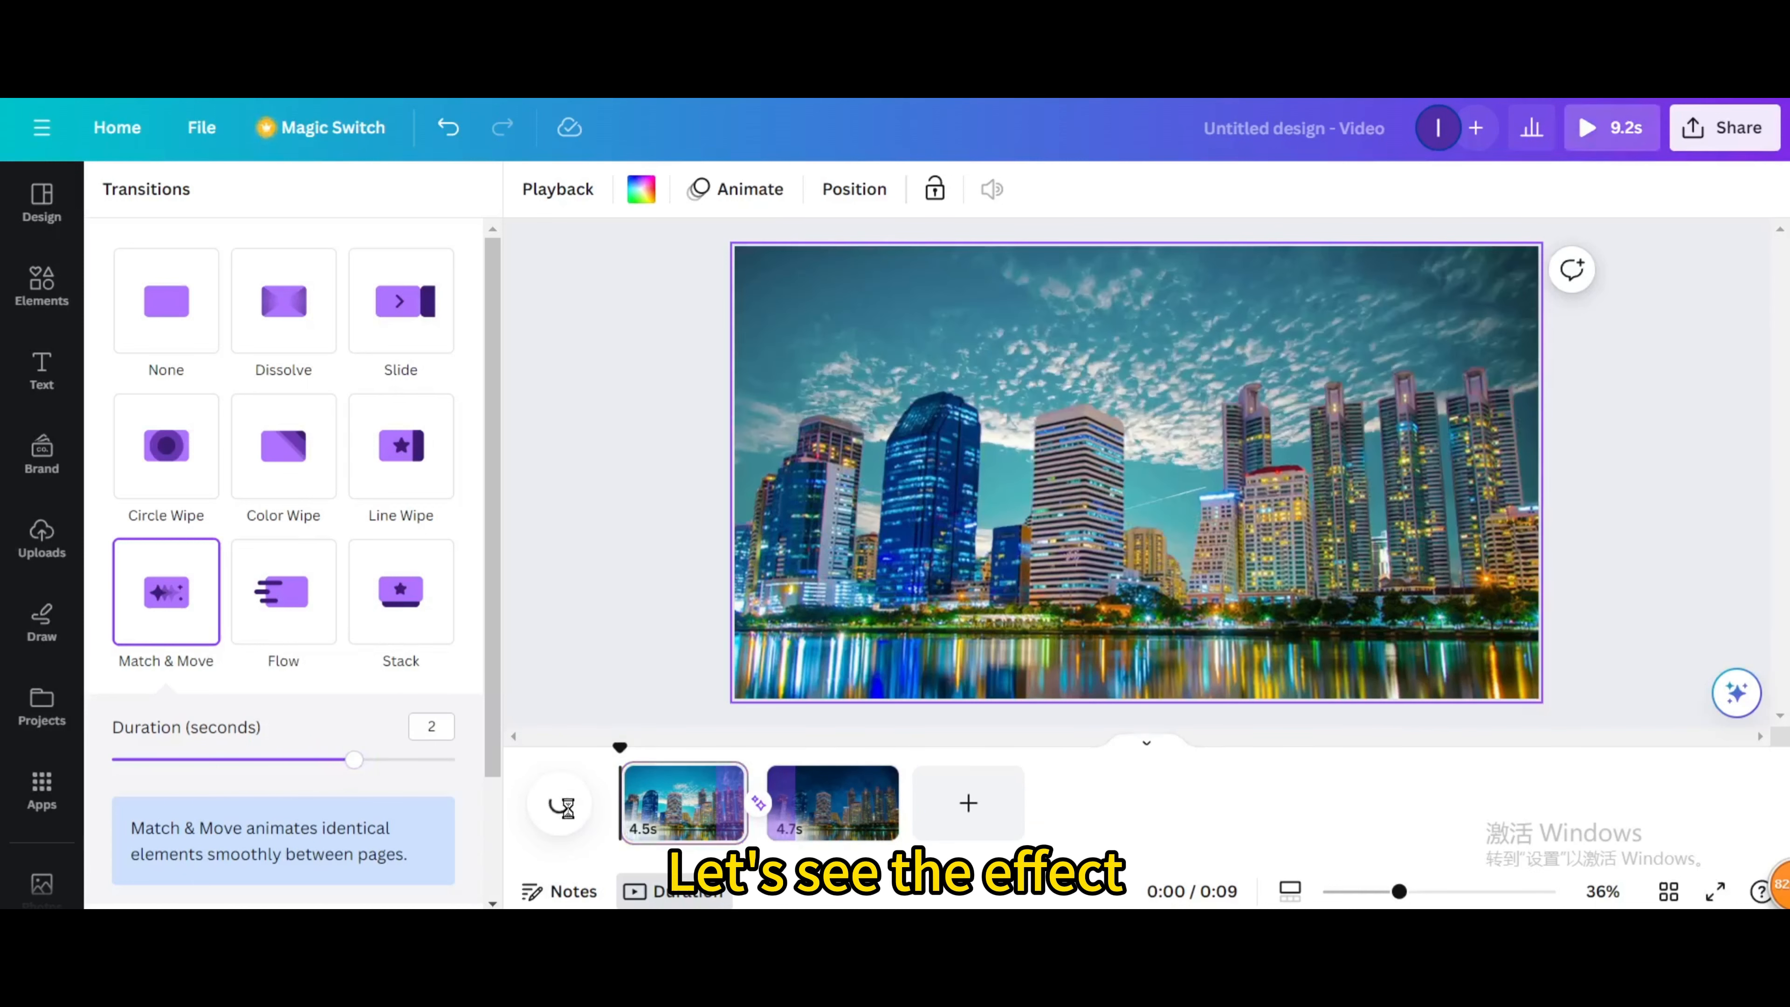
left_click(559, 803)
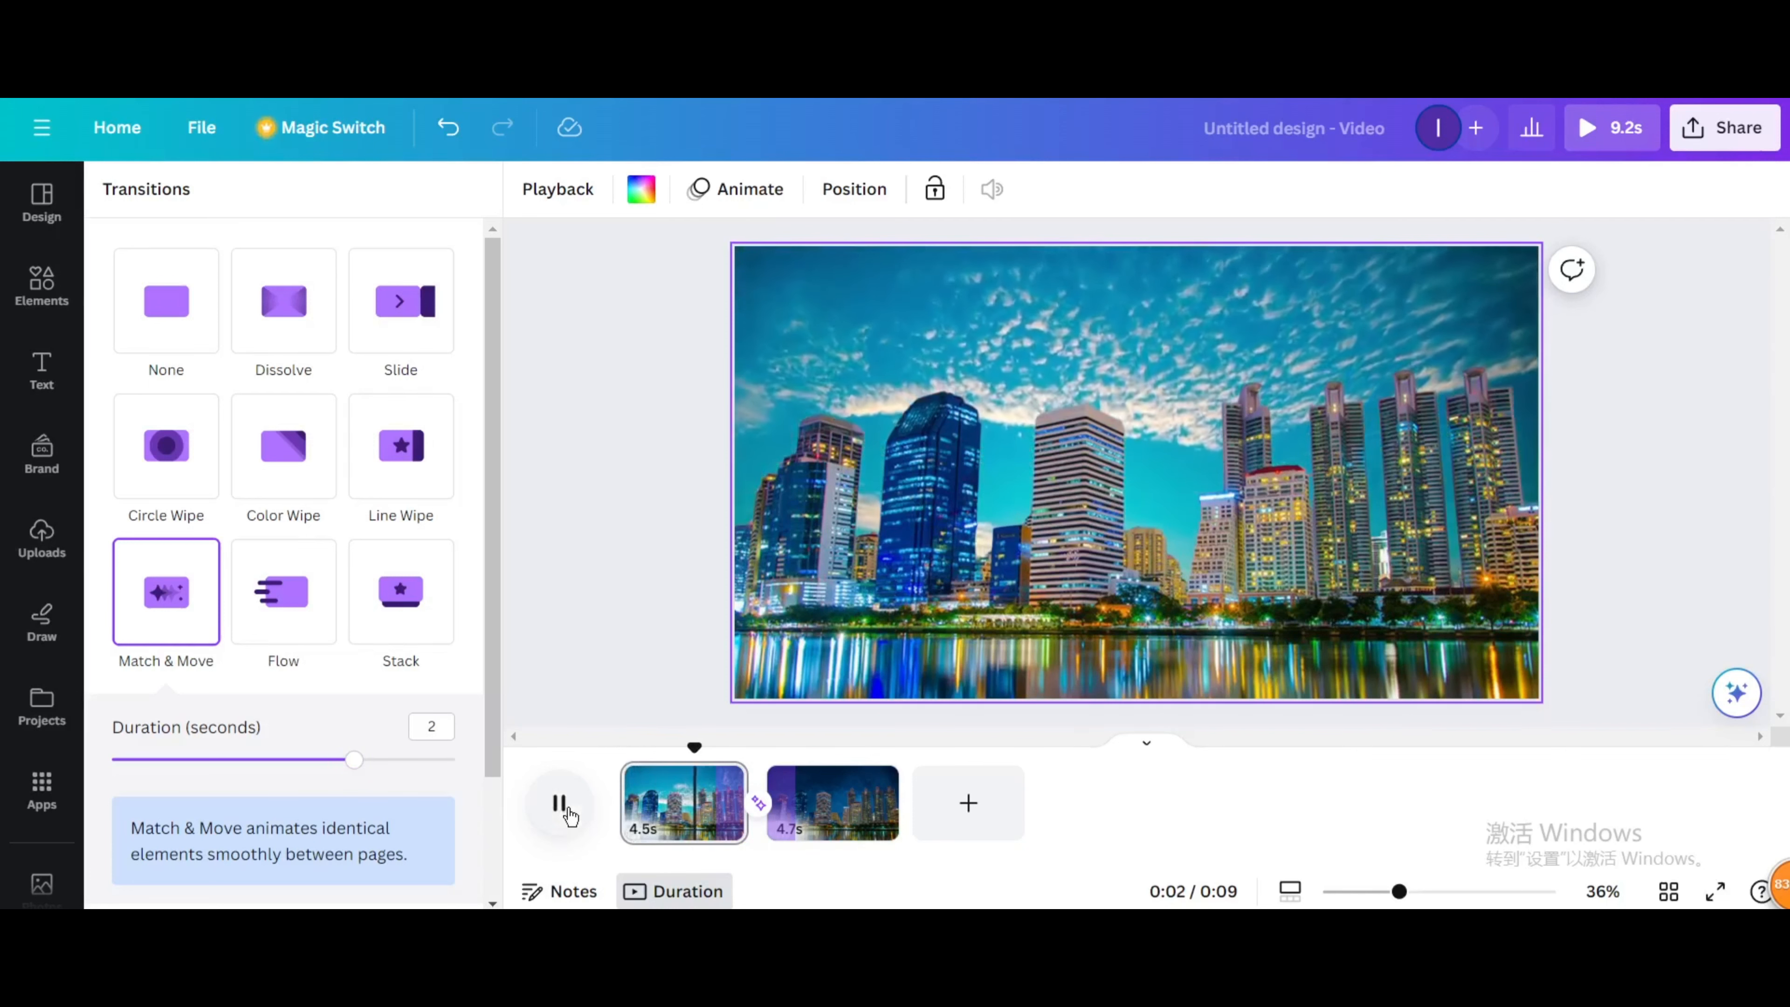
left_click(559, 803)
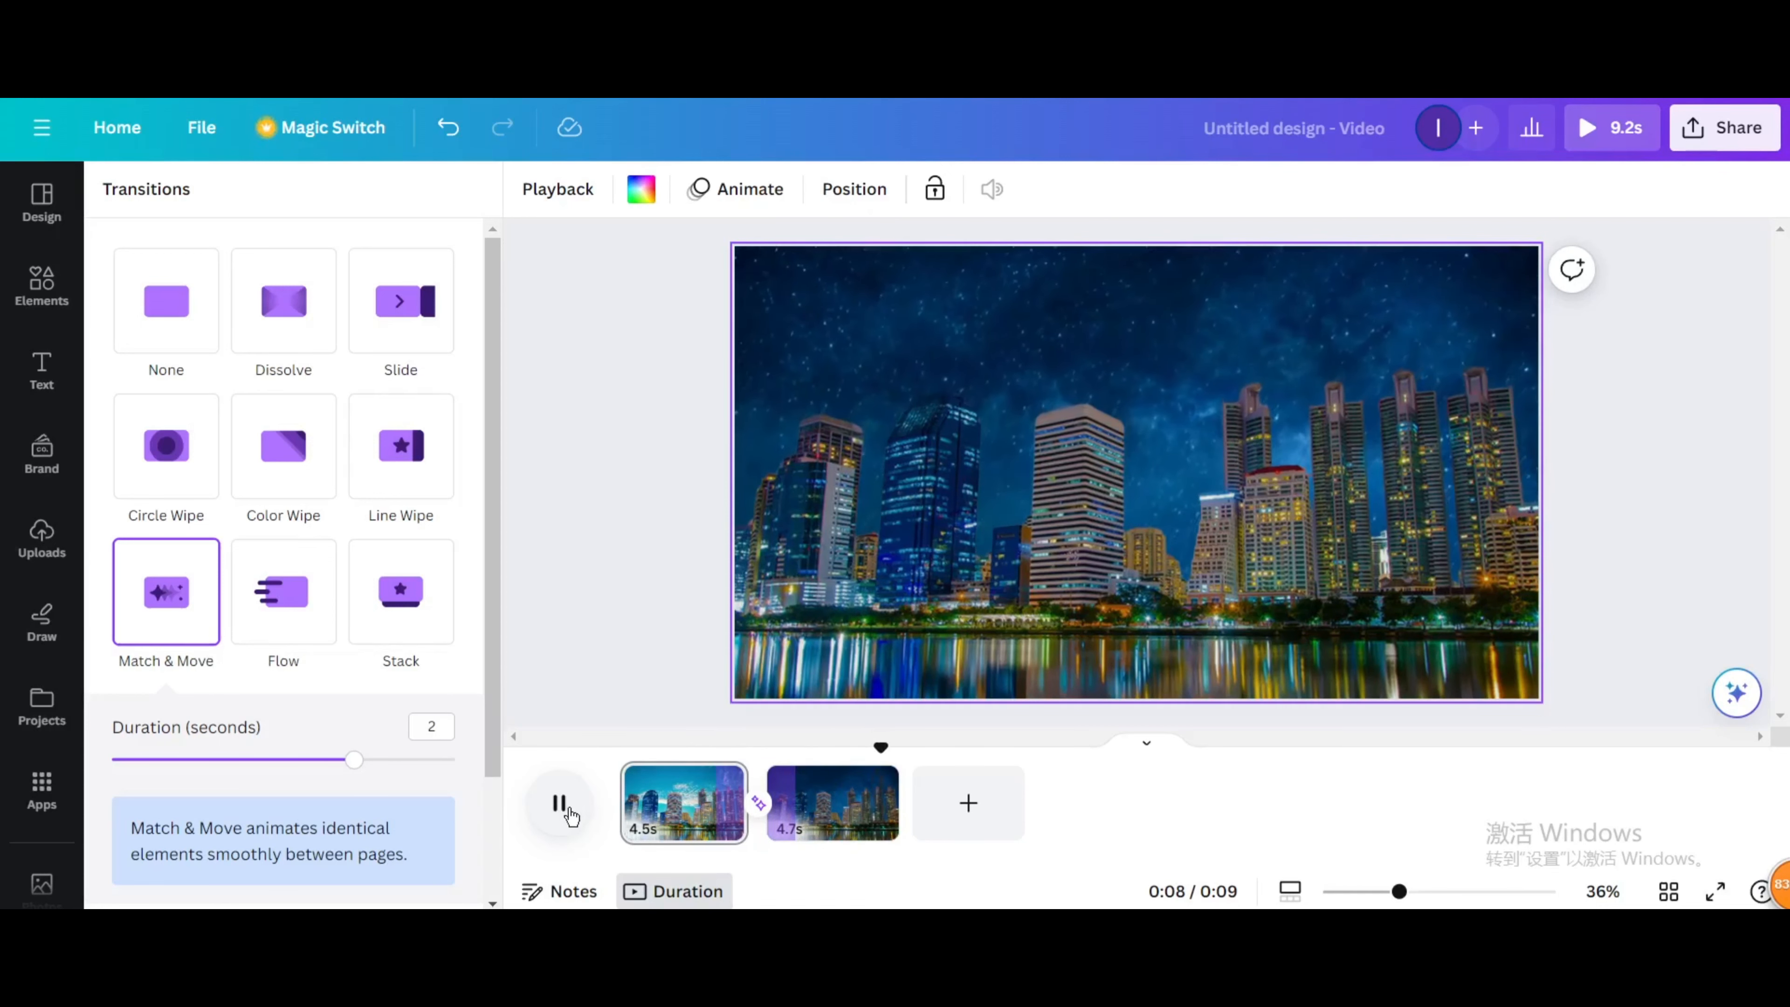
- Bring up download settings showing MP4 video at 1080p for both pages
left_click(1726, 127)
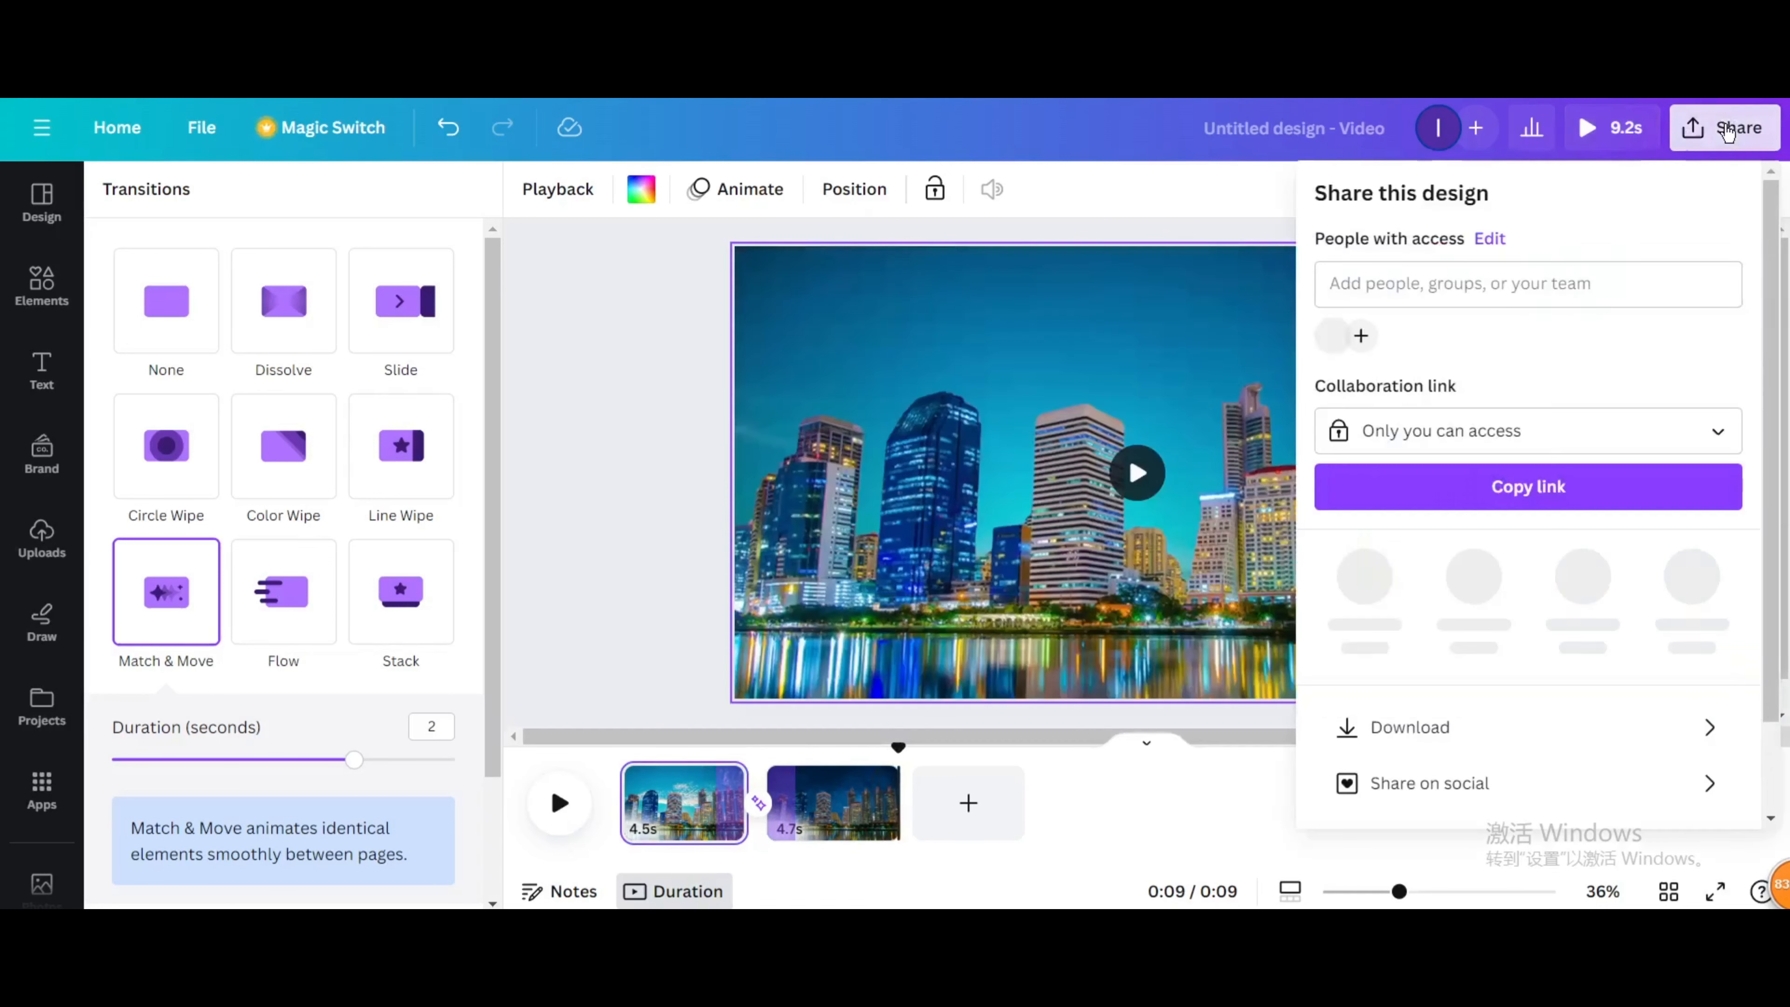
left_click(1410, 727)
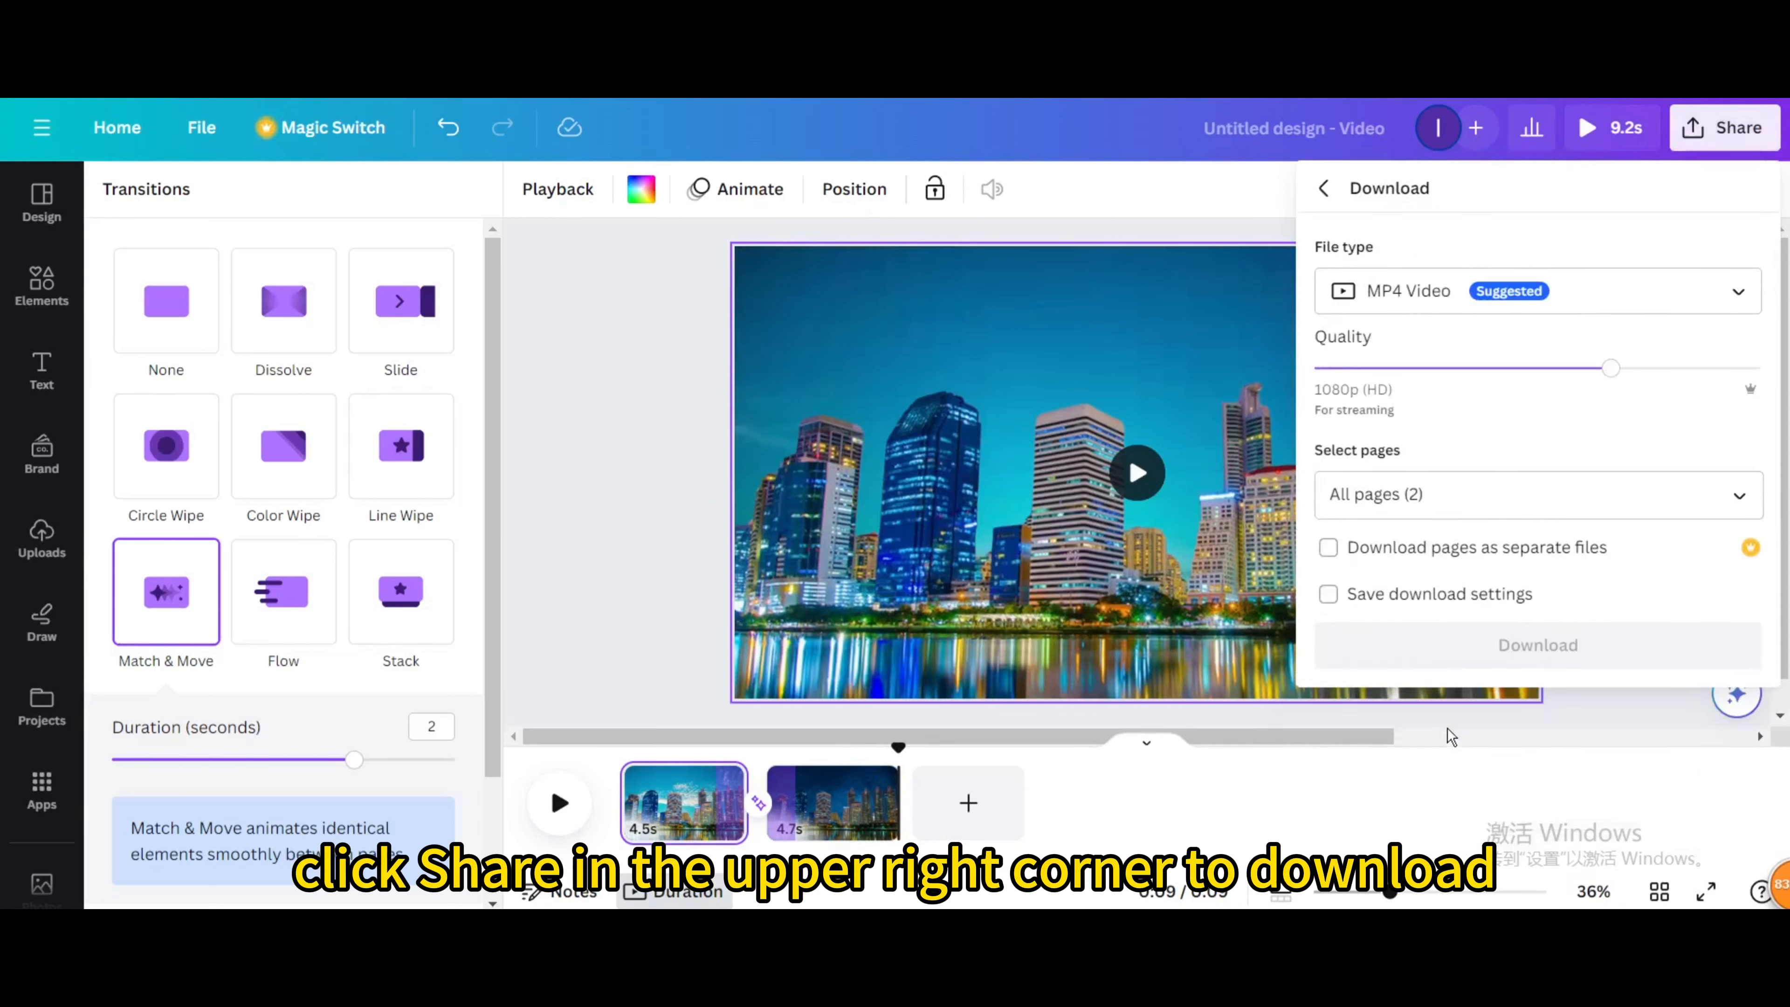